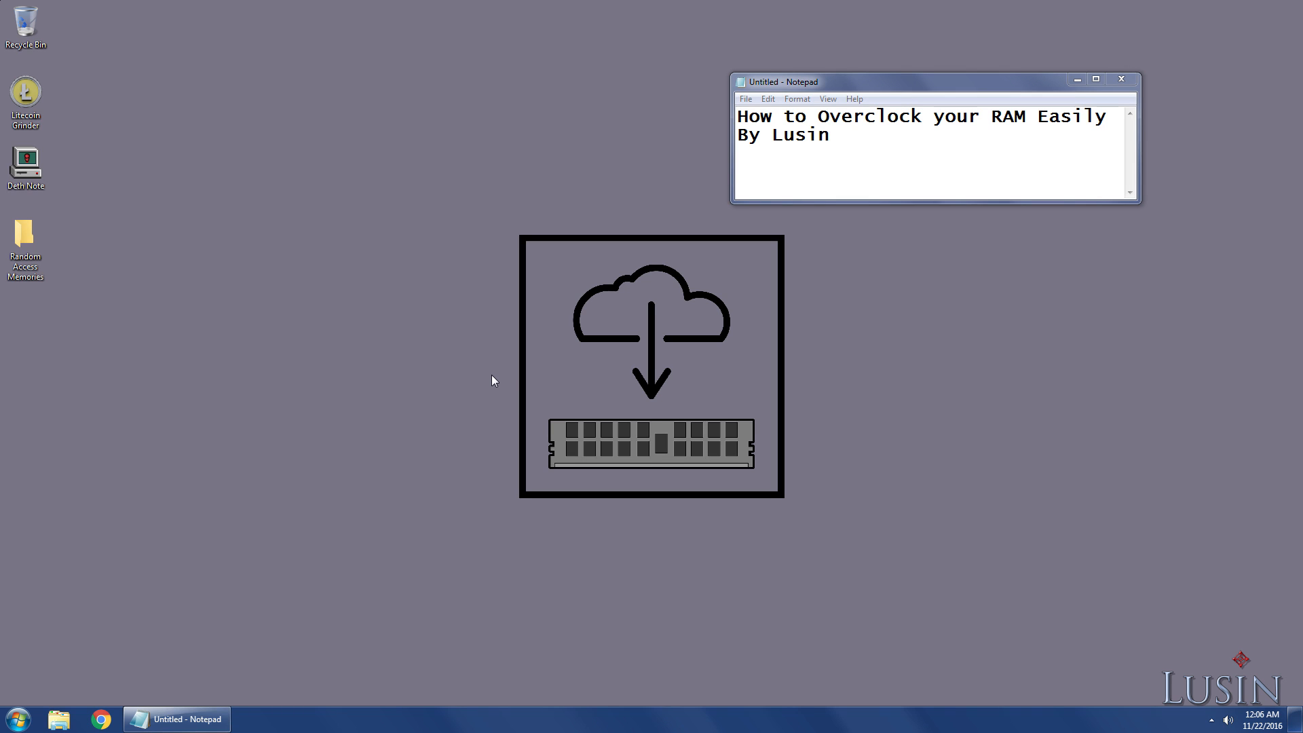
Step: Open Computer, browse to C:\Windows\Overclock\RAM, and launch RAM Overclocker
{"action": "key", "text": "ctrl+a"}
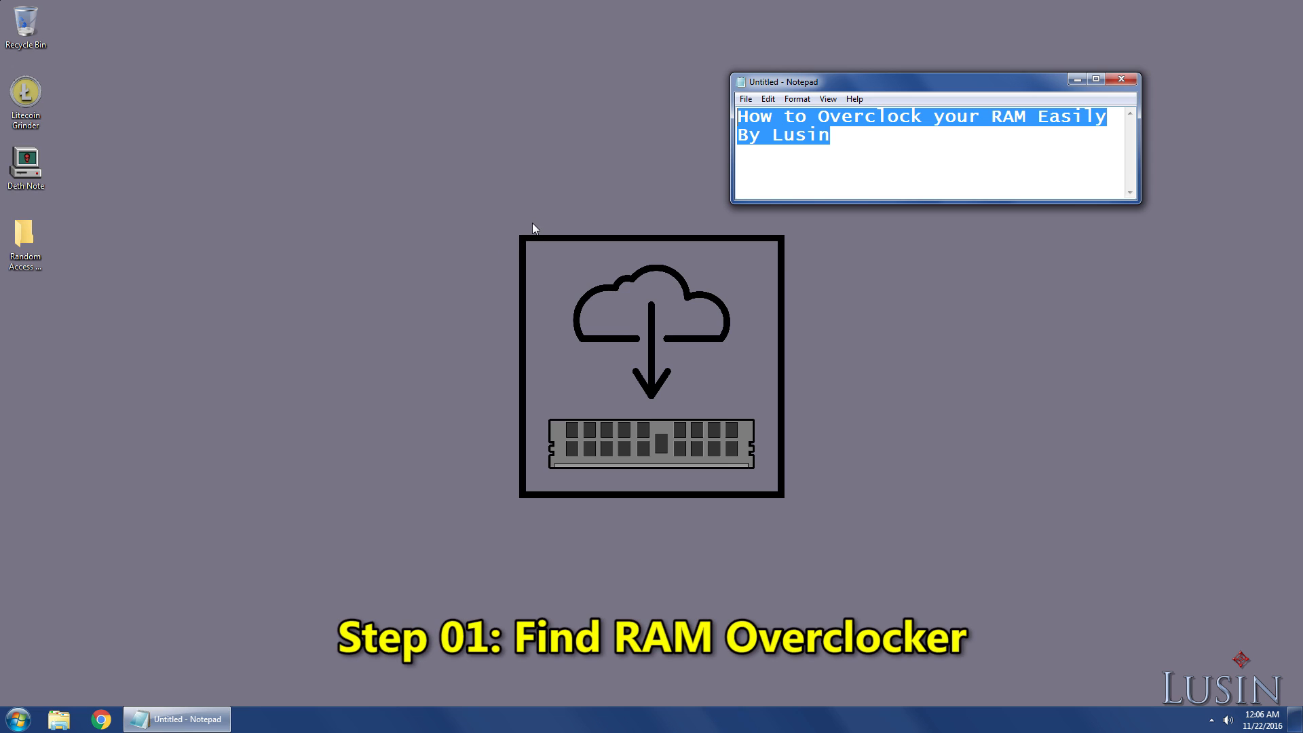
{"action": "mouse_move", "coordinate": [584, 349]}
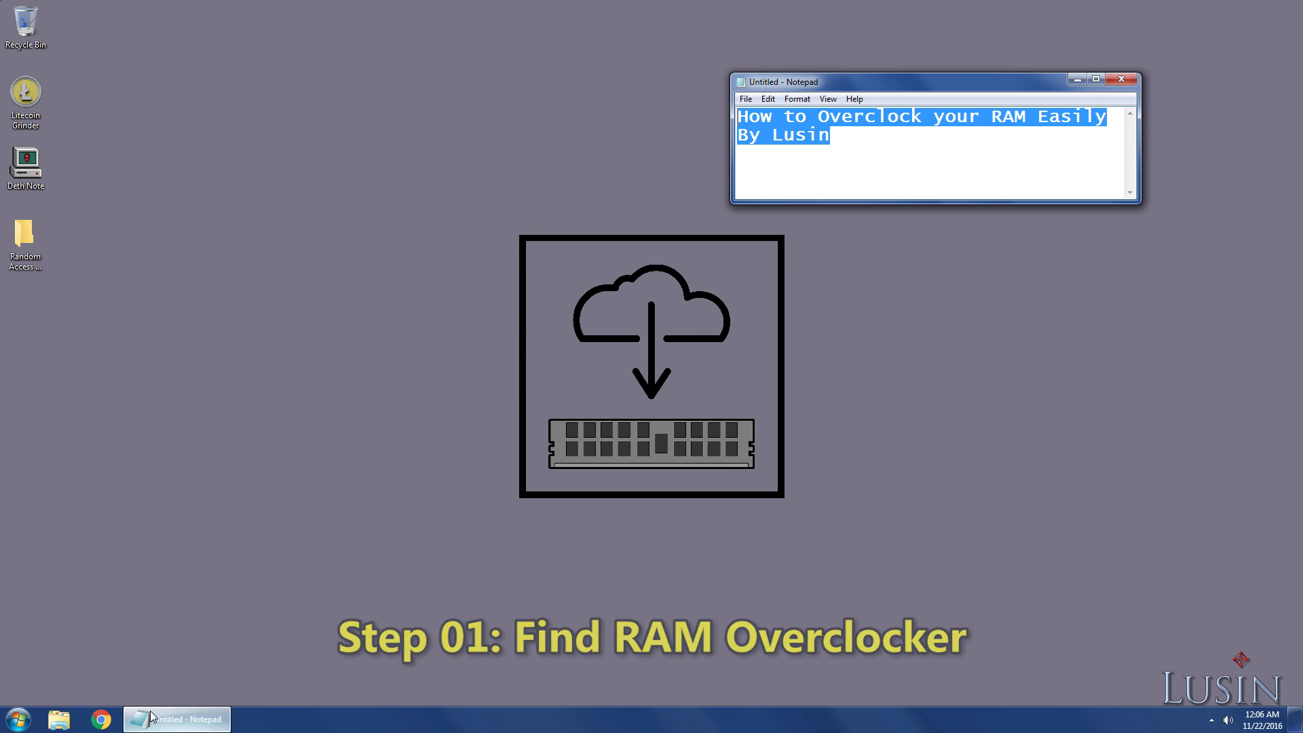
{"action": "left_click", "coordinate": [16, 719]}
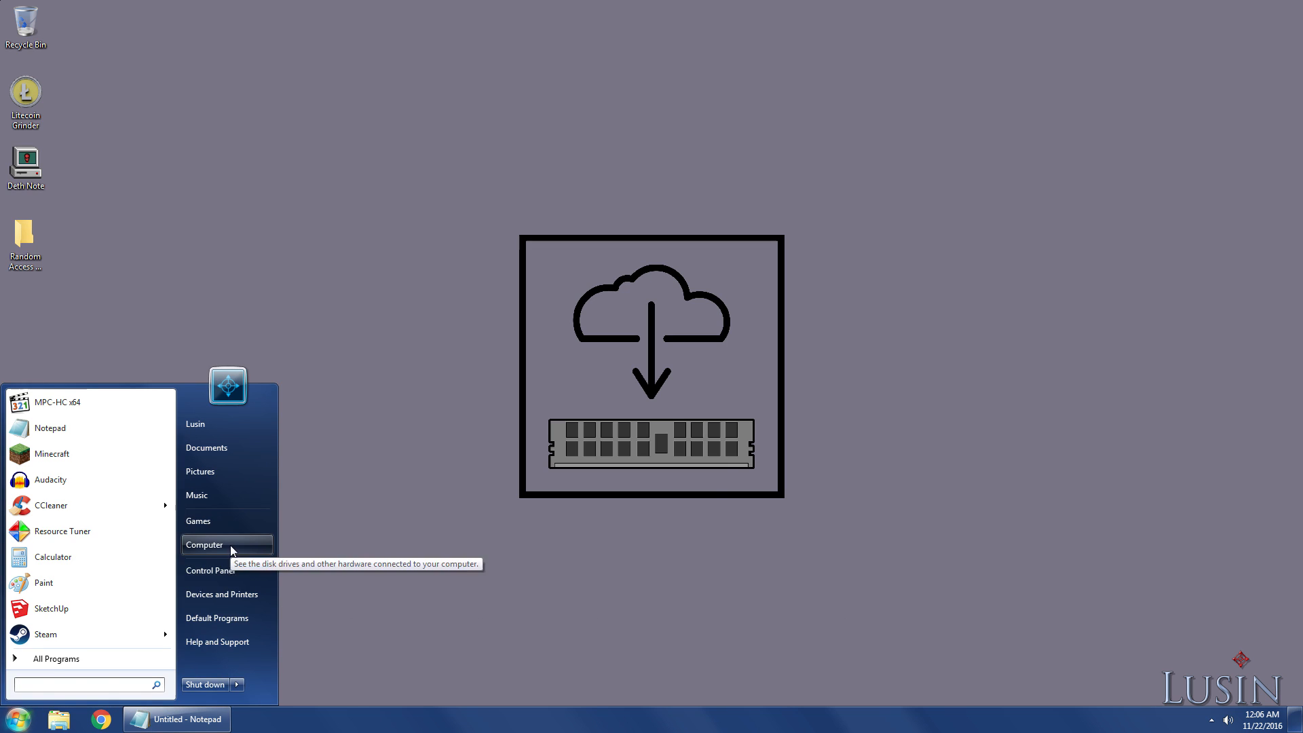
{"action": "left_click", "coordinate": [204, 544]}
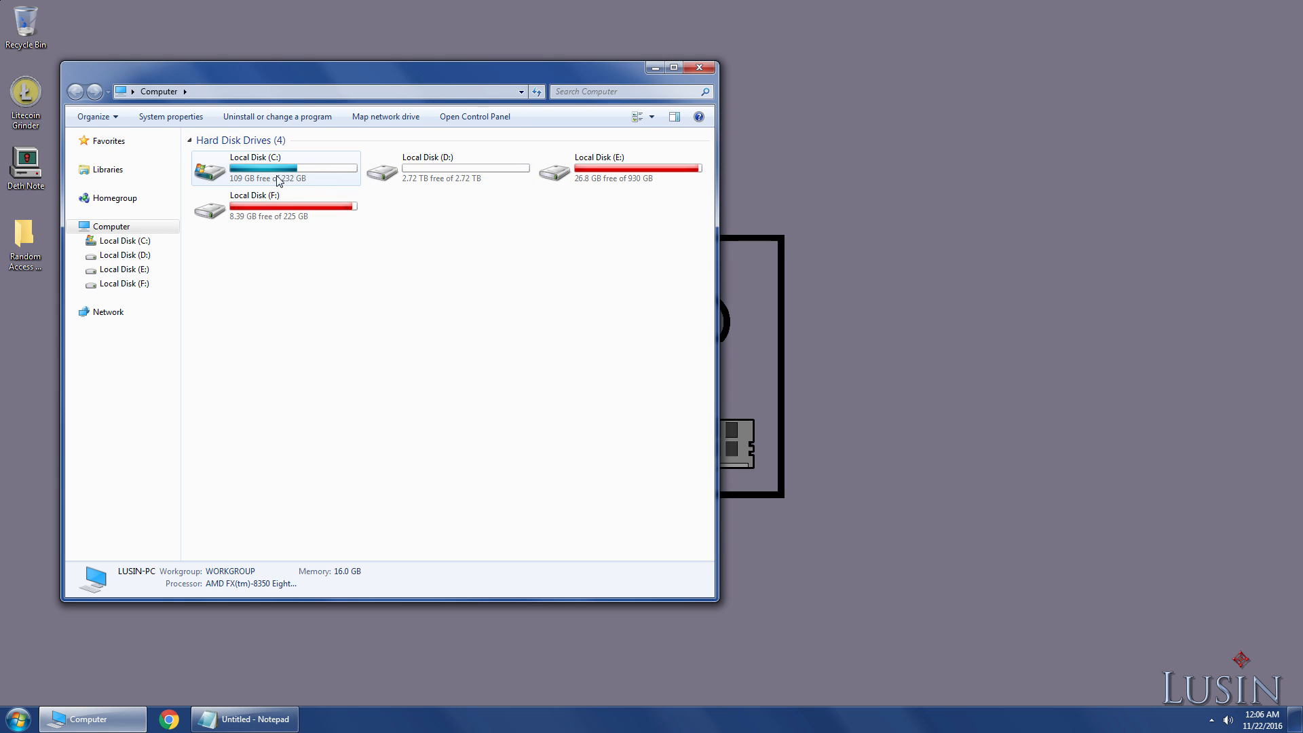
{"action": "double_click", "coordinate": [275, 167]}
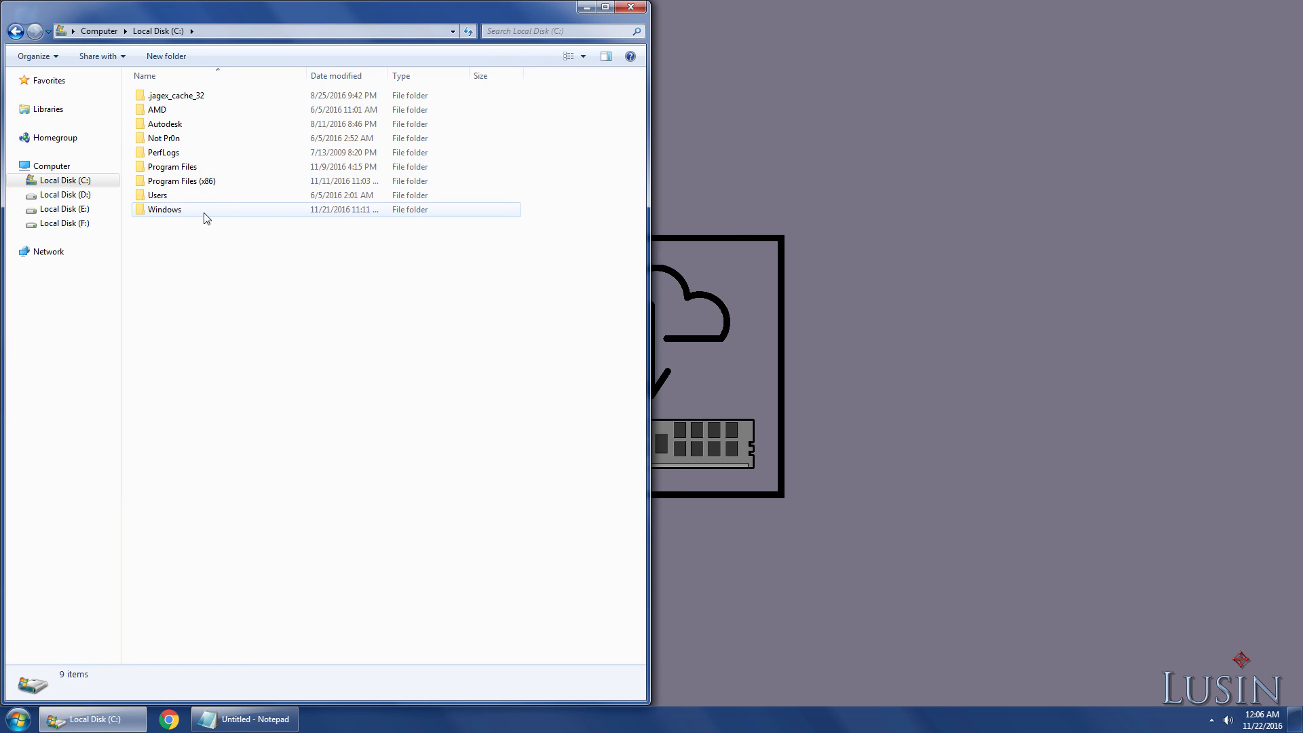
{"action": "double_click", "coordinate": [164, 208]}
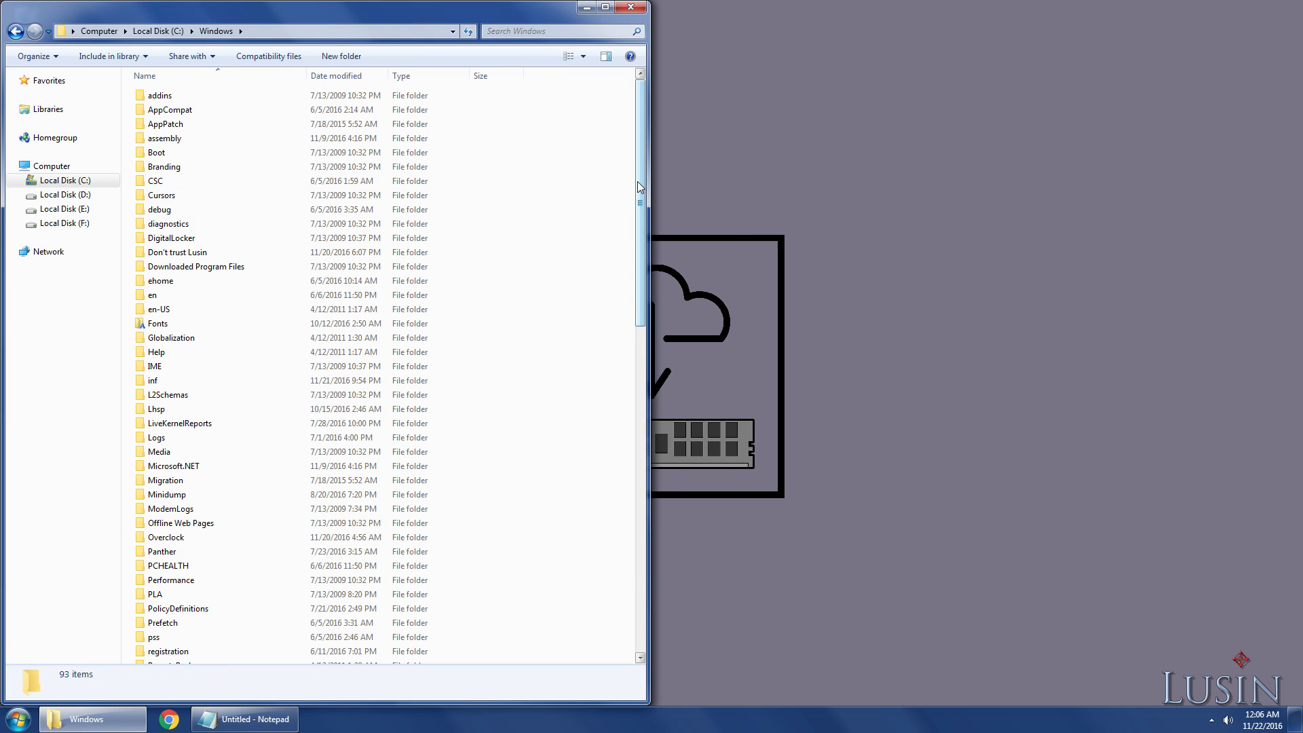
{"action": "scroll", "scroll_direction": "down", "scroll_amount": 3}
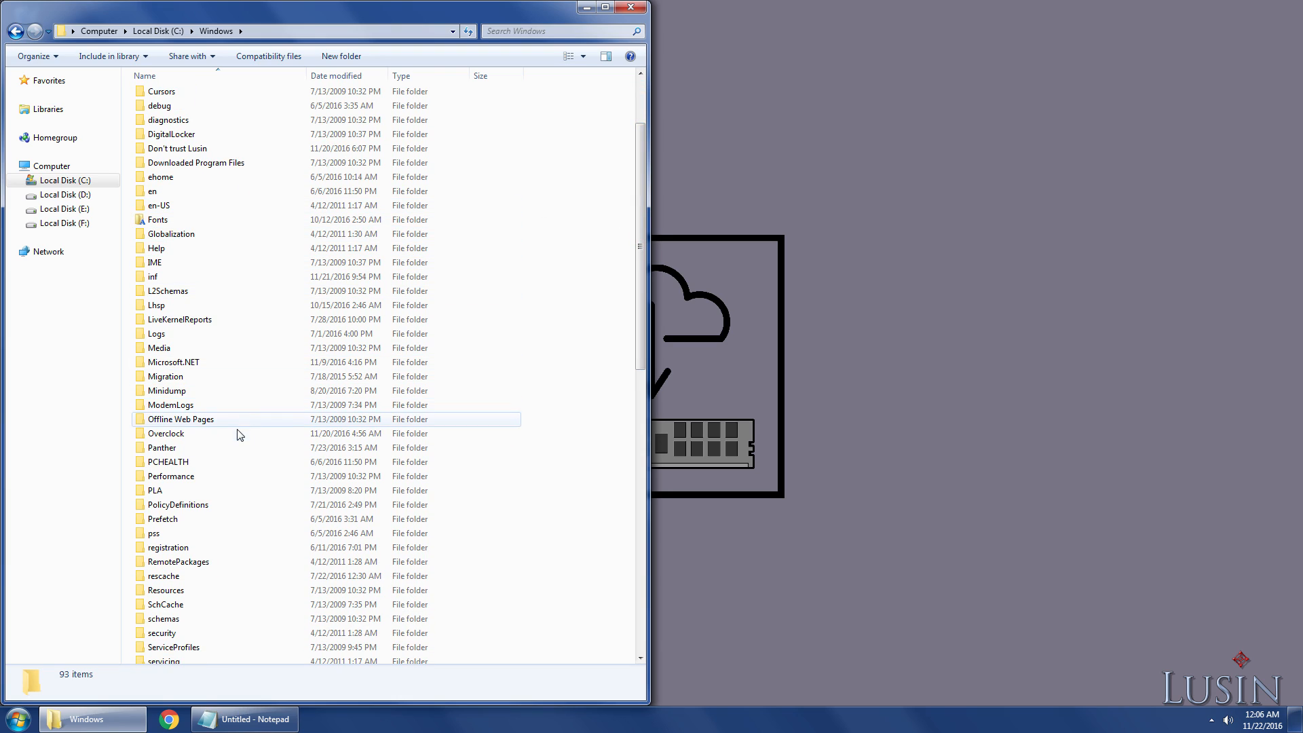
{"action": "double_click", "coordinate": [165, 433]}
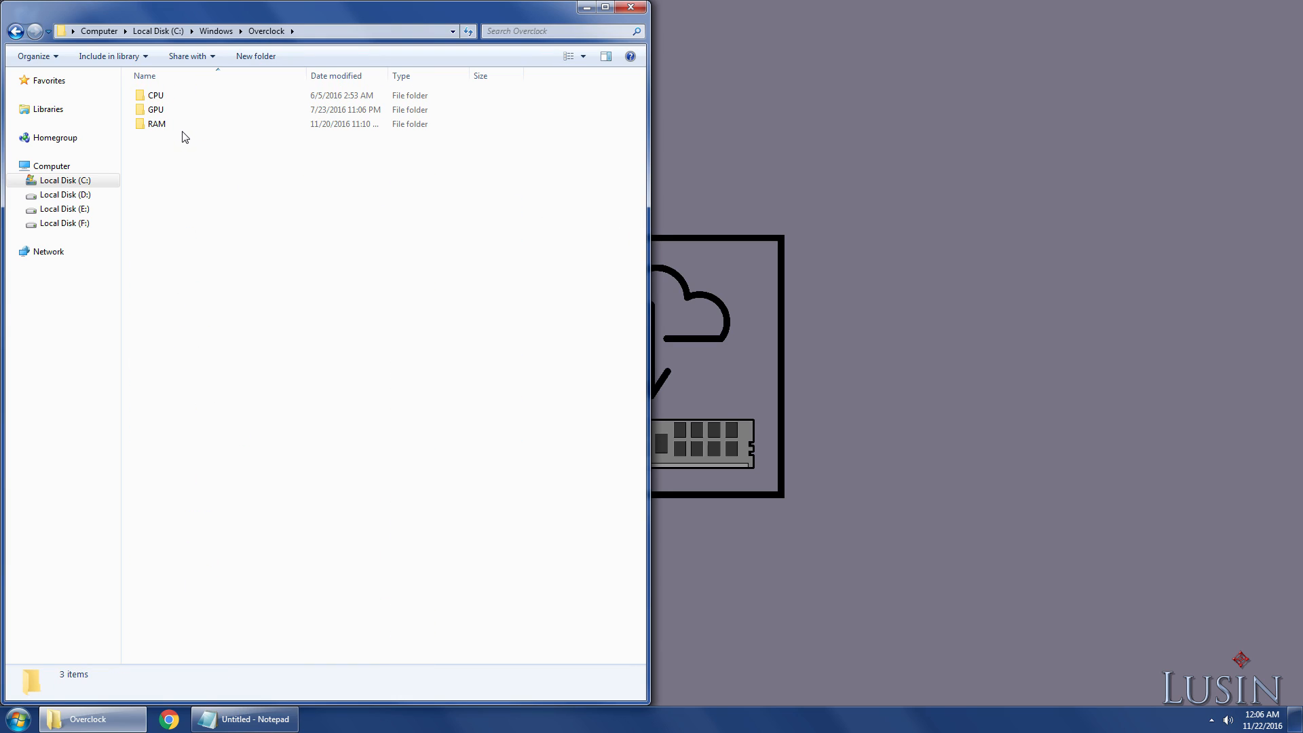
{"action": "double_click", "coordinate": [155, 124]}
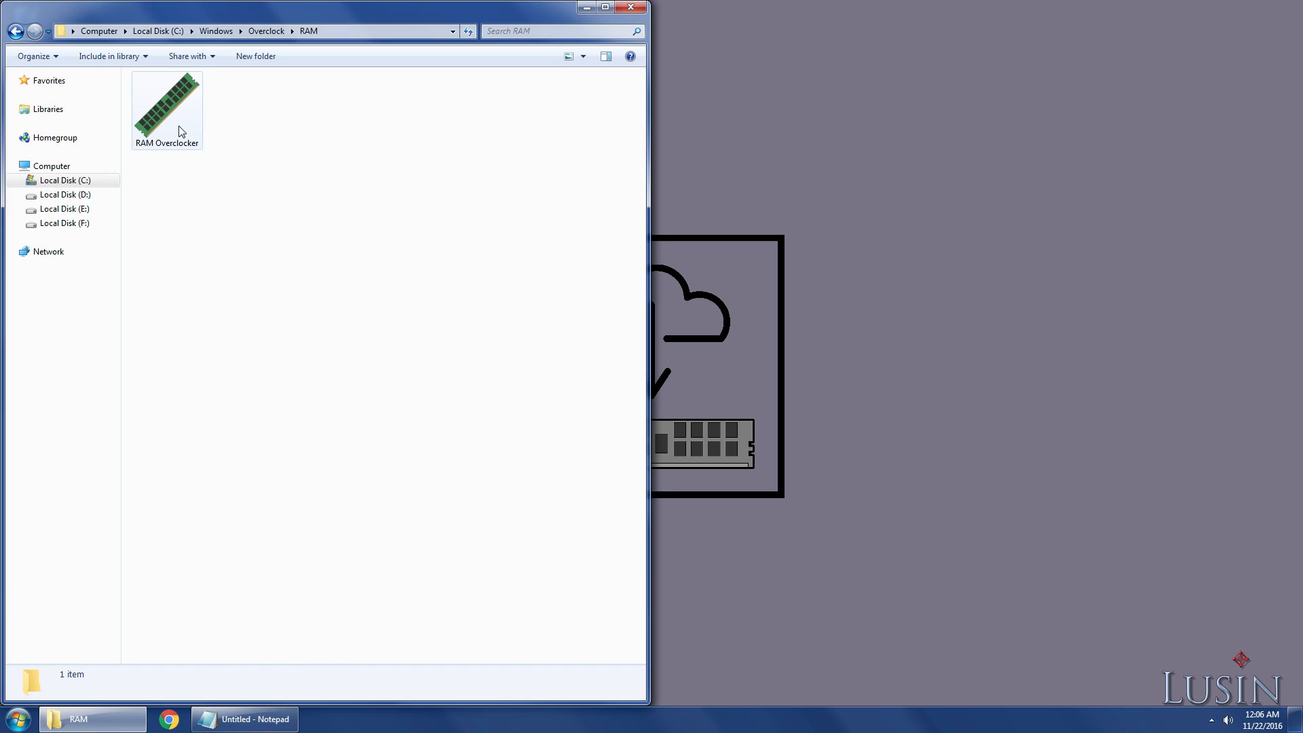
{"action": "double_click", "coordinate": [167, 94]}
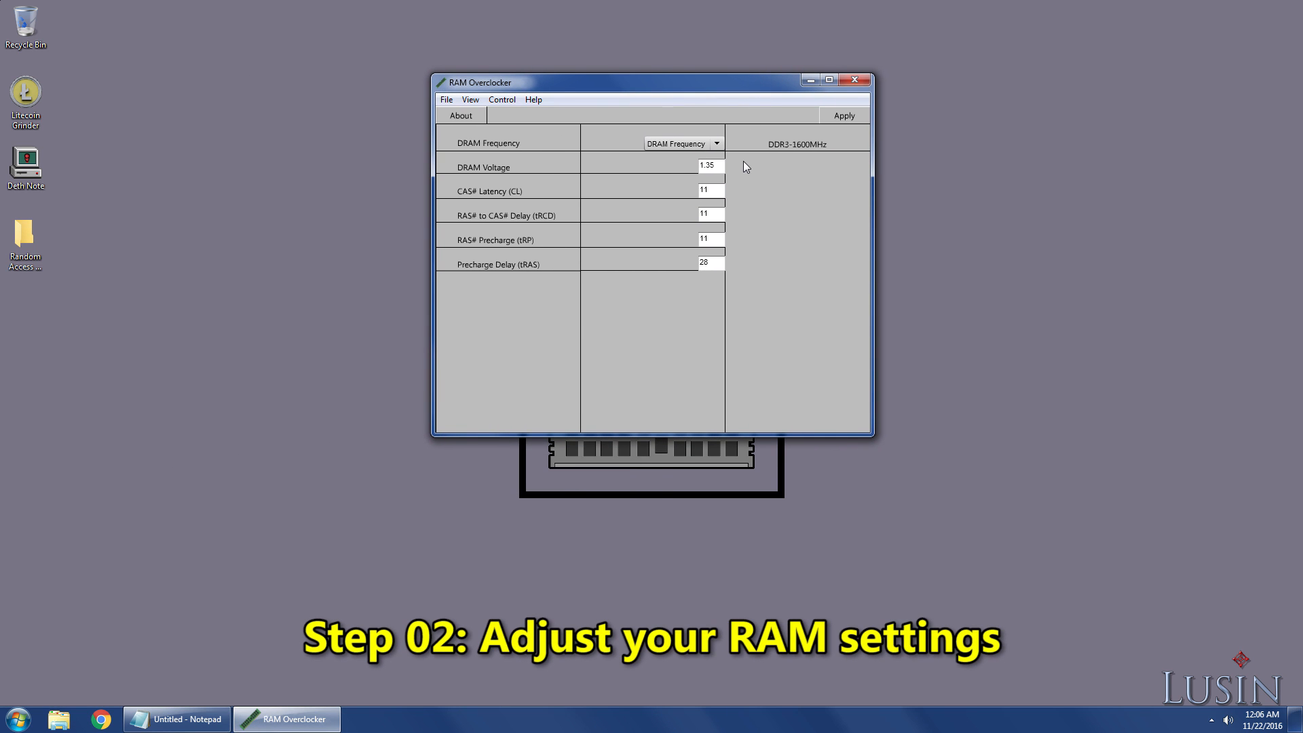
{"action": "mouse_move", "coordinate": [739, 195]}
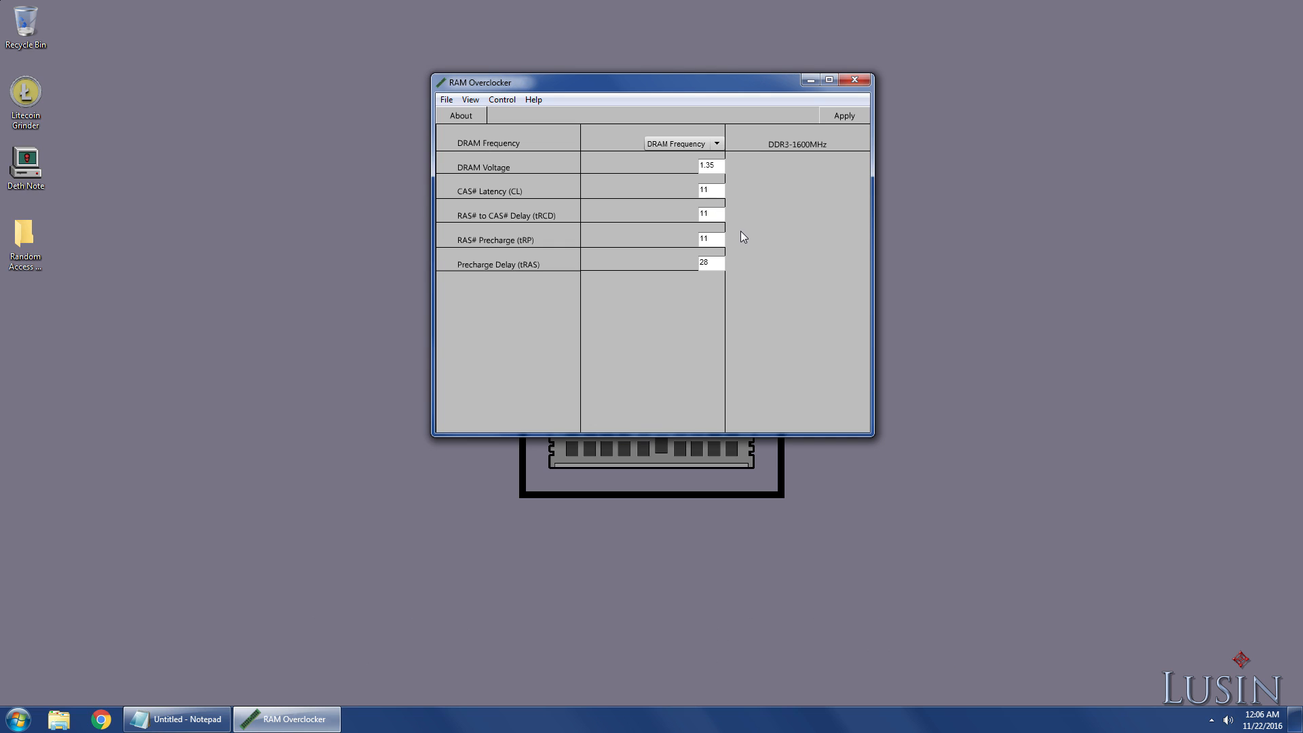
{"action": "mouse_move", "coordinate": [804, 159]}
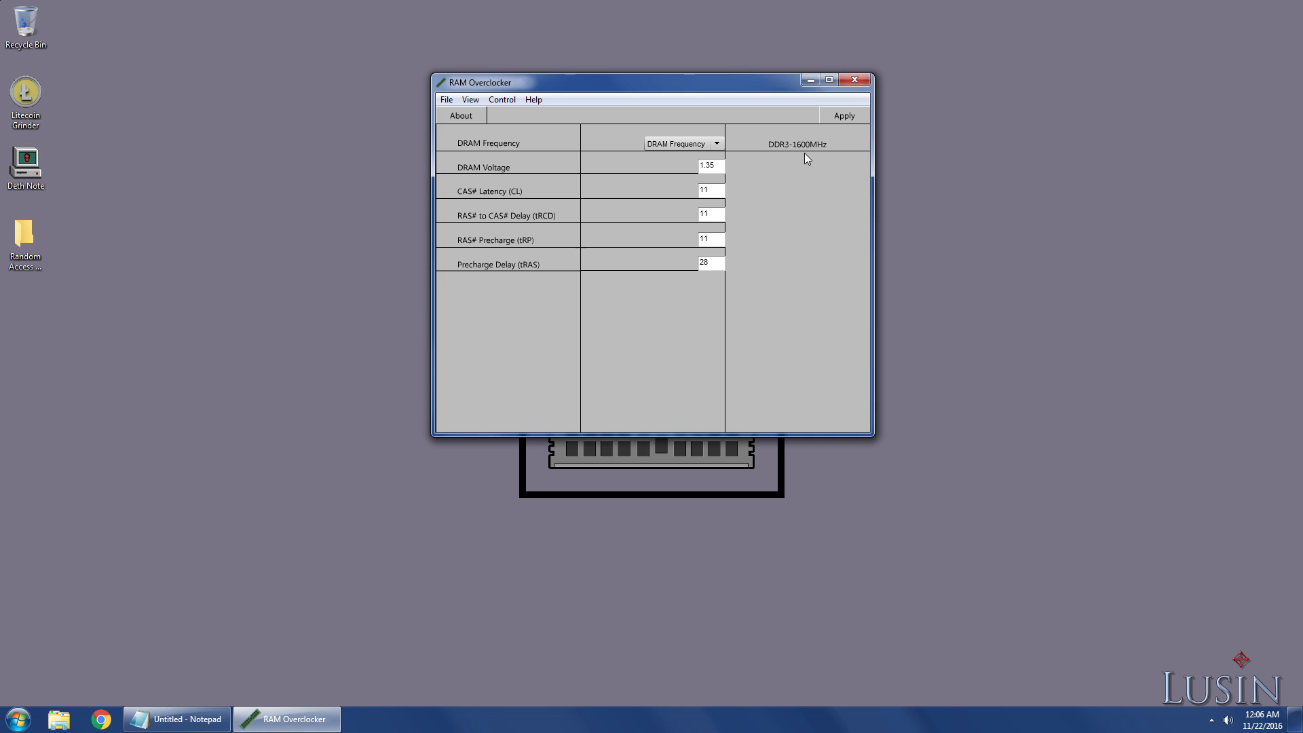
{"action": "mouse_move", "coordinate": [788, 196]}
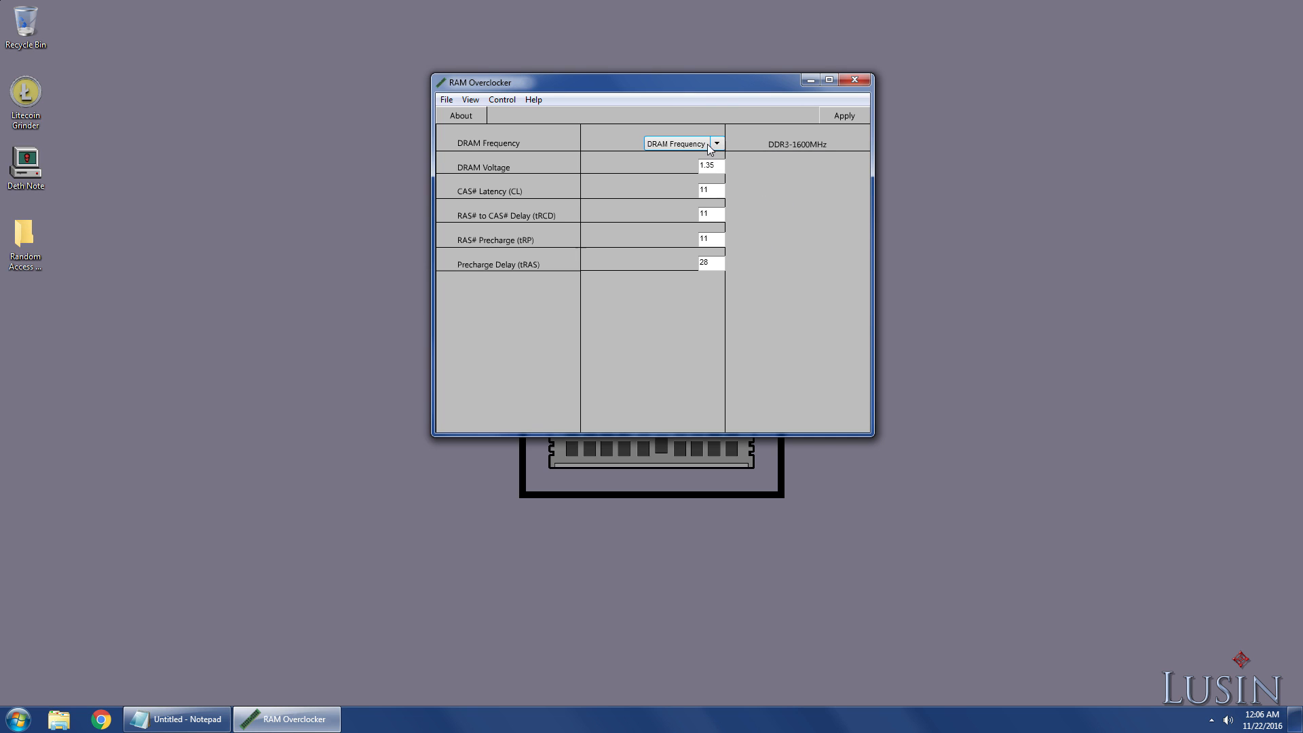
Step: Try DDR3-1866MHz, then DDR3-3300MHz as the DRAM frequency
{"action": "left_click", "coordinate": [678, 142]}
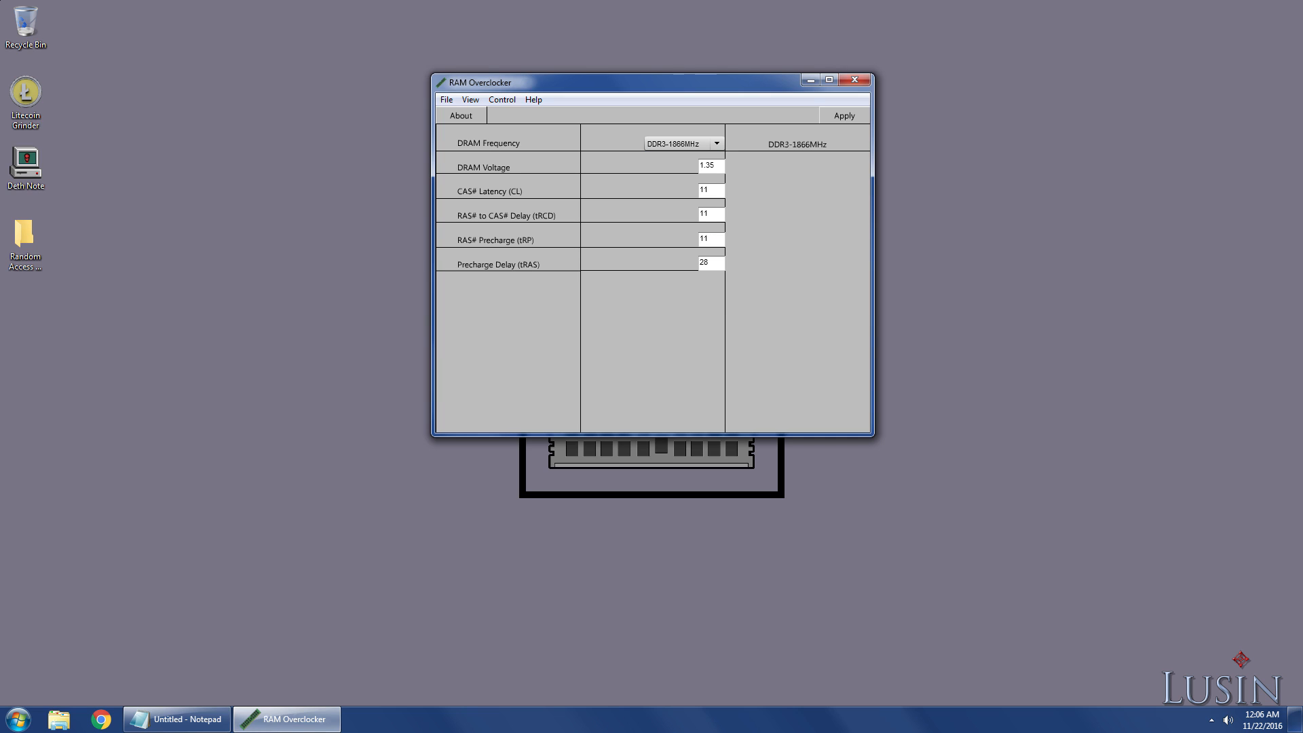
{"action": "mouse_move", "coordinate": [652, 263]}
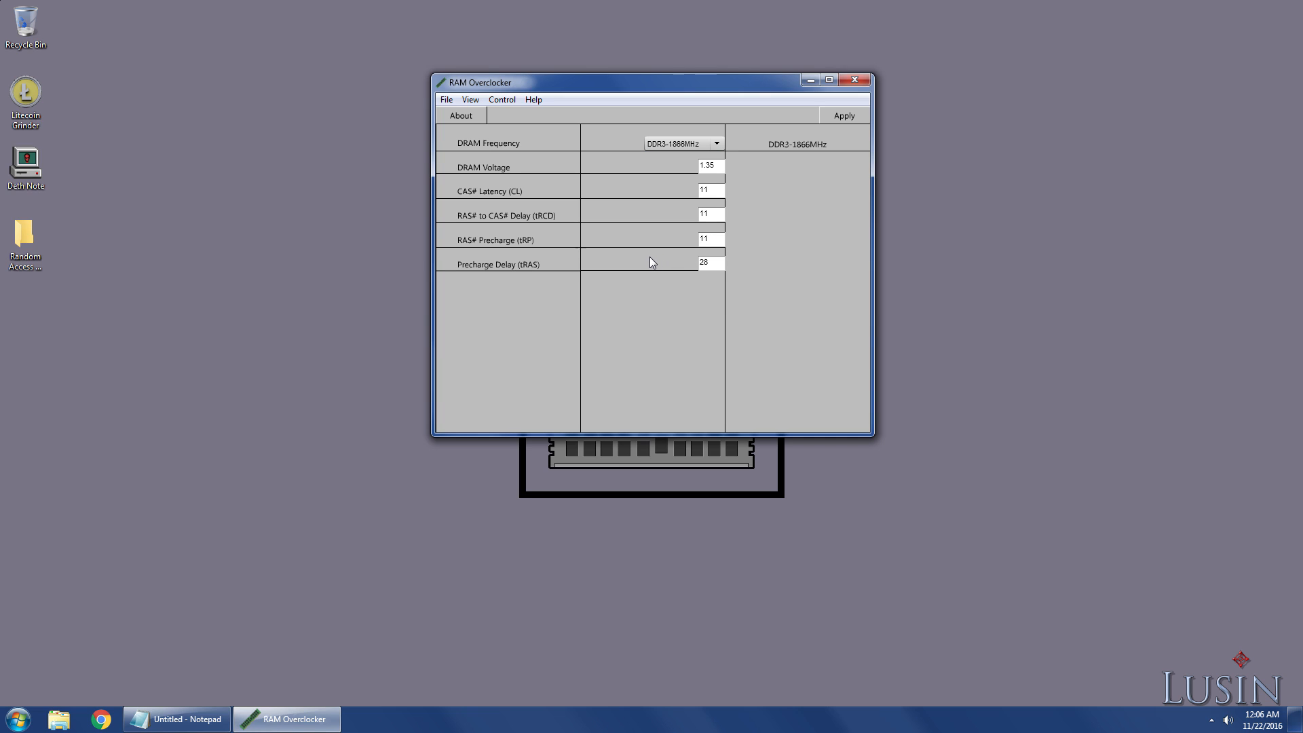
{"action": "left_click", "coordinate": [715, 141]}
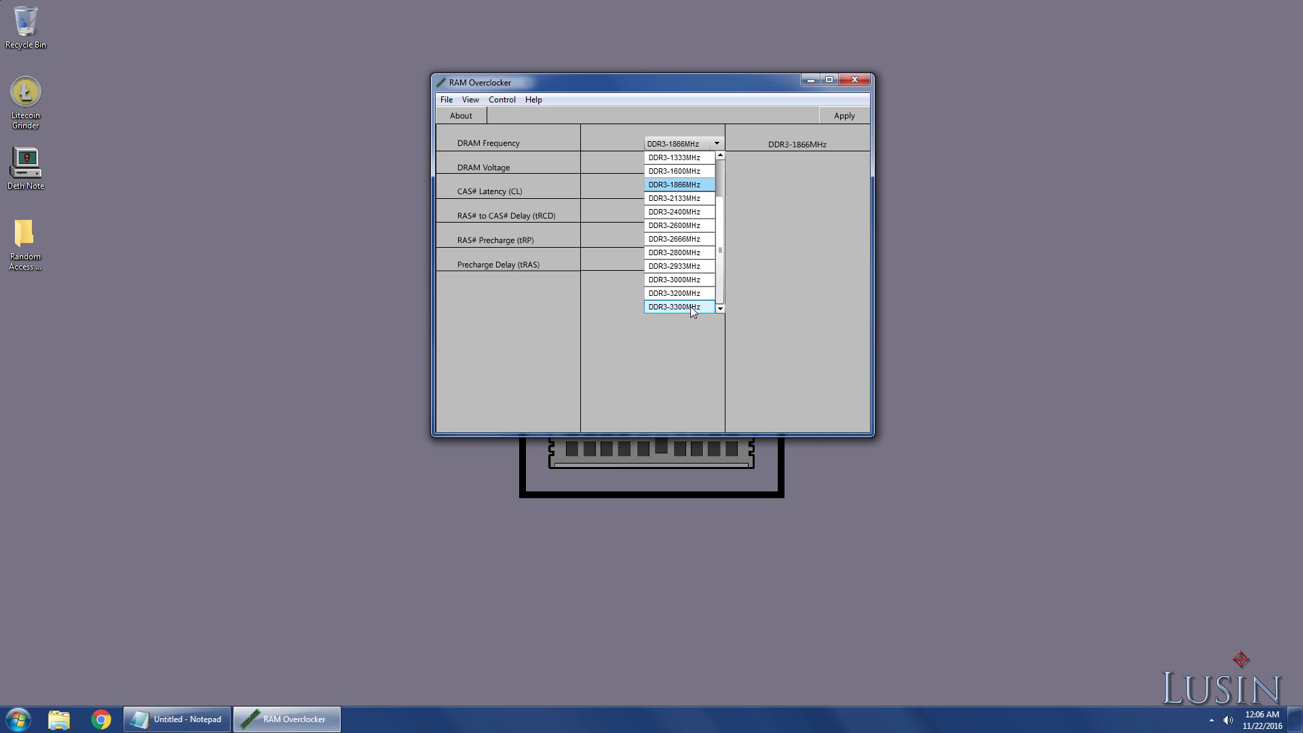
{"action": "left_click", "coordinate": [675, 307]}
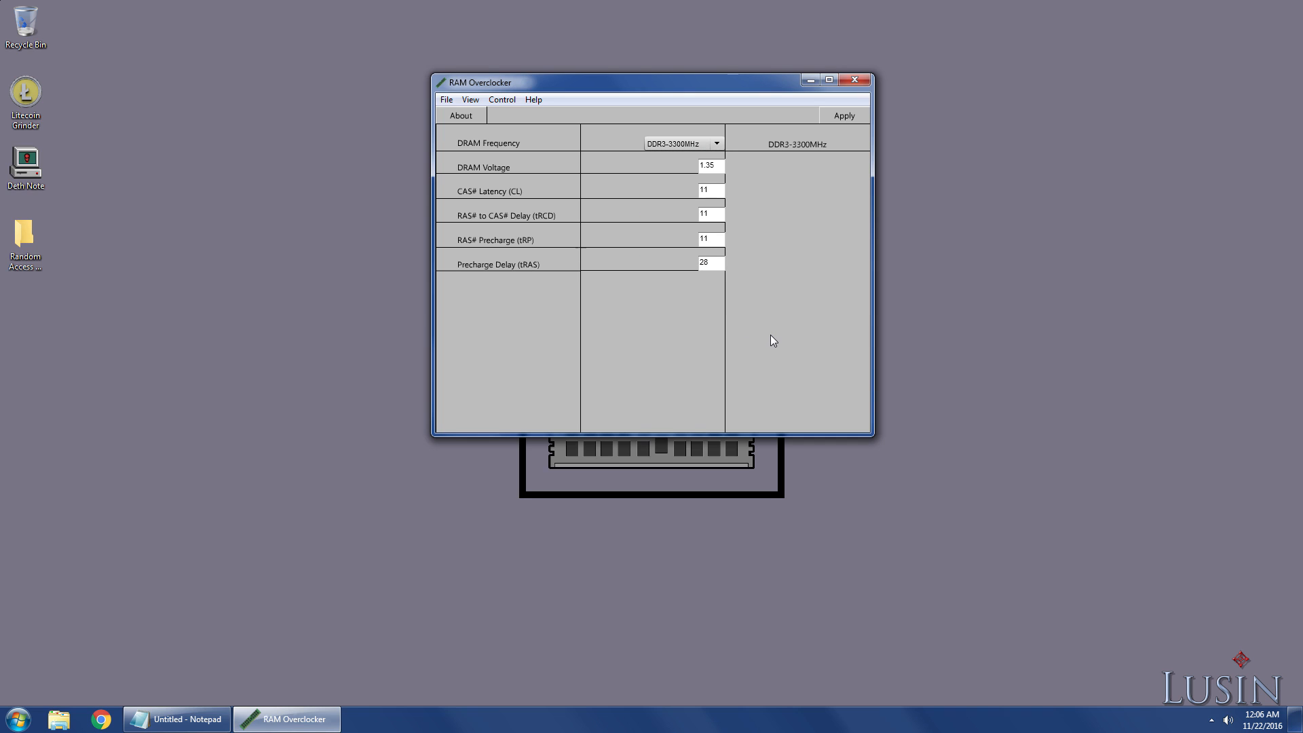
{"action": "mouse_move", "coordinate": [799, 326]}
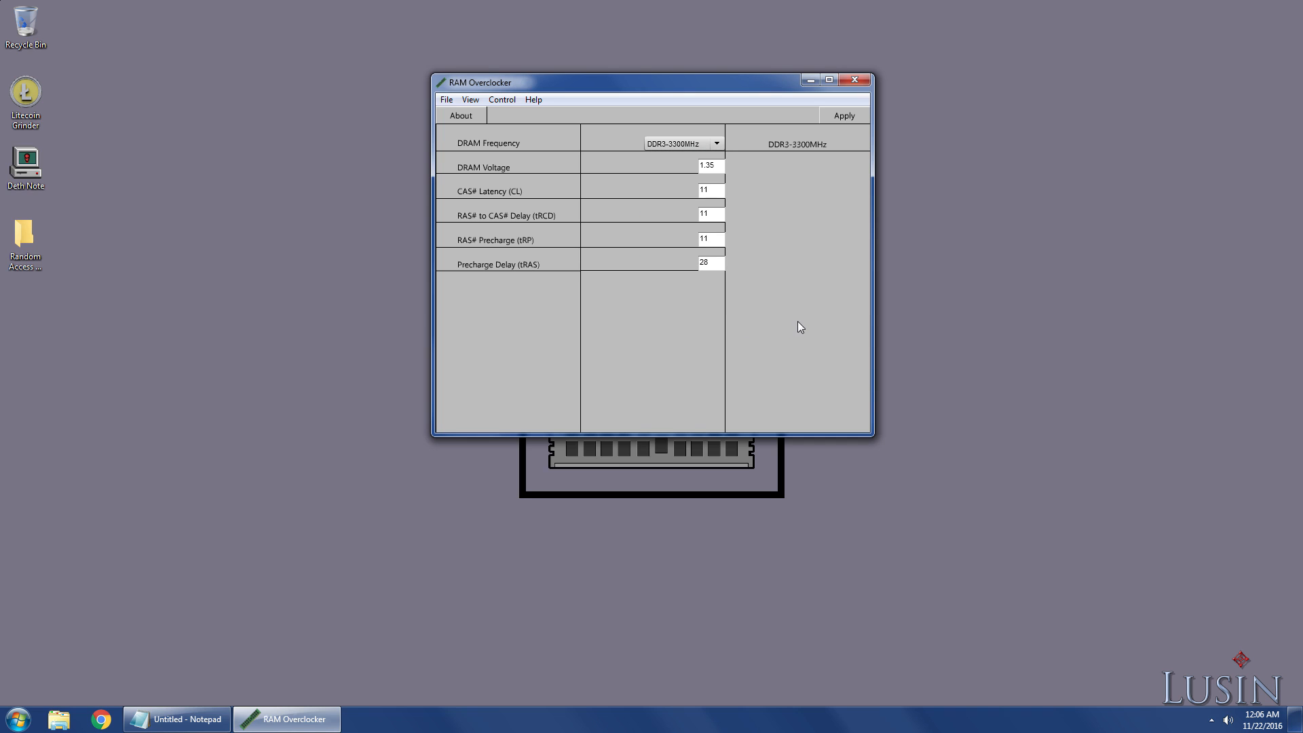
{"action": "mouse_move", "coordinate": [795, 252]}
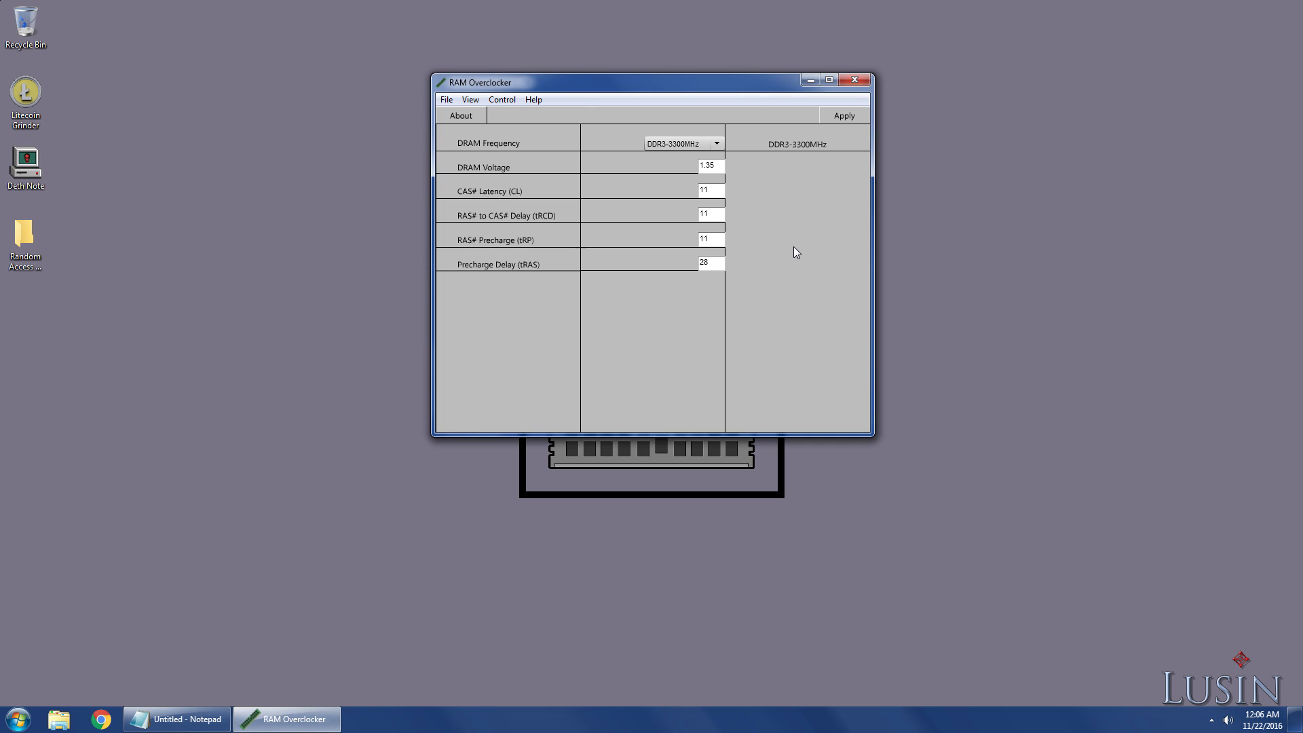
Step: Switch the DRAM frequency to DDR3-666MHz and reopen the frequency list
{"action": "left_click", "coordinate": [716, 143]}
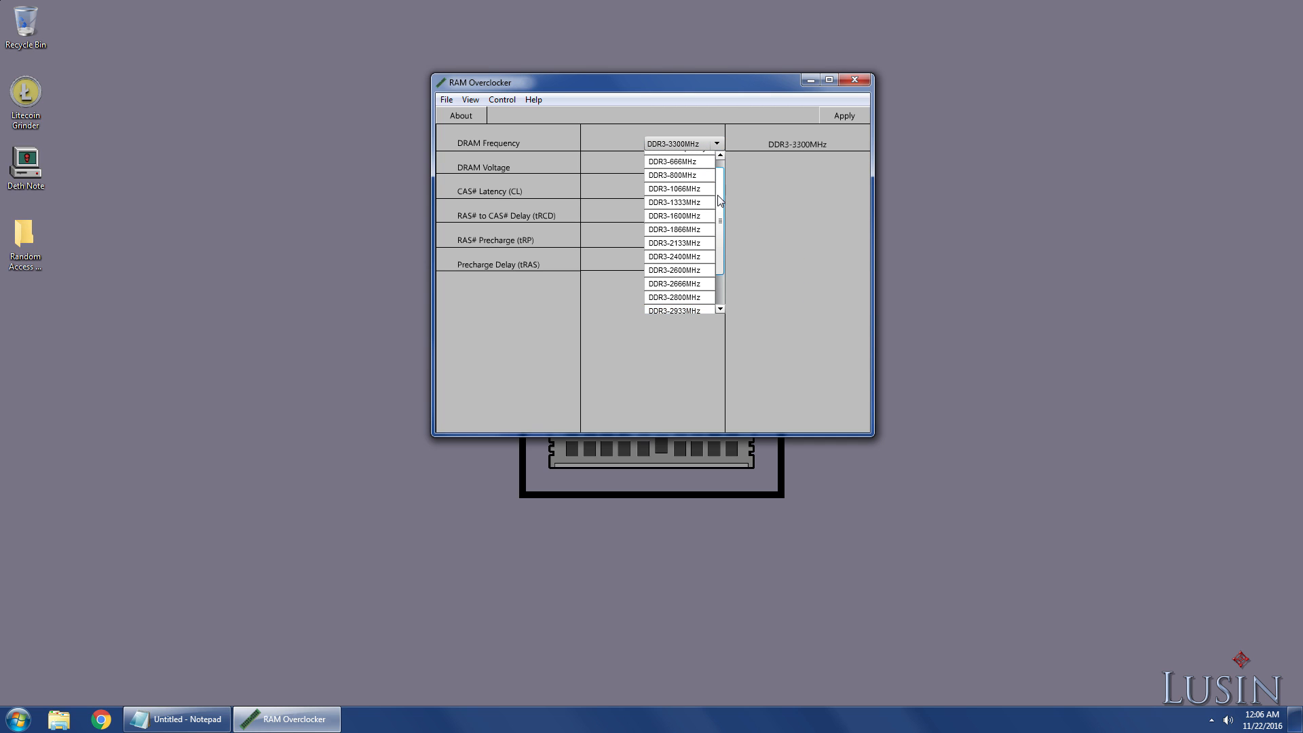
{"action": "left_click", "coordinate": [671, 161]}
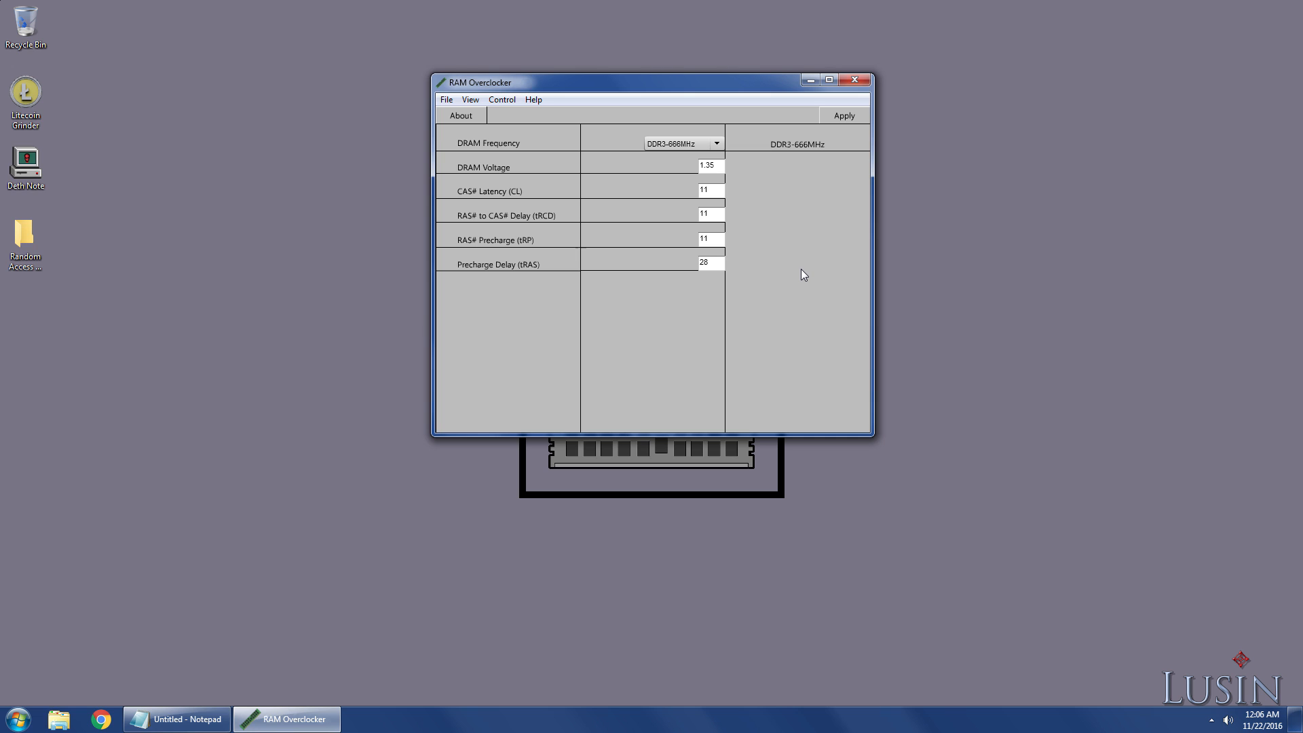
{"action": "mouse_move", "coordinate": [832, 289]}
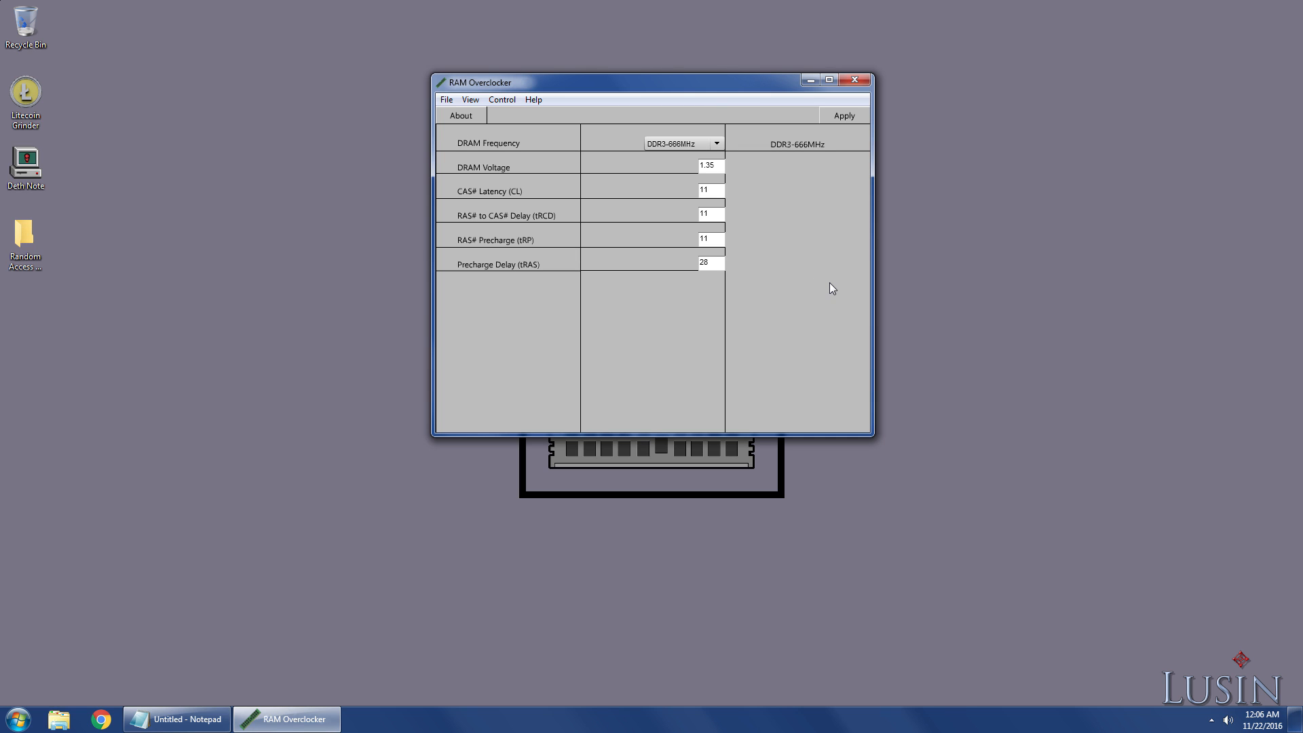
{"action": "mouse_move", "coordinate": [831, 315]}
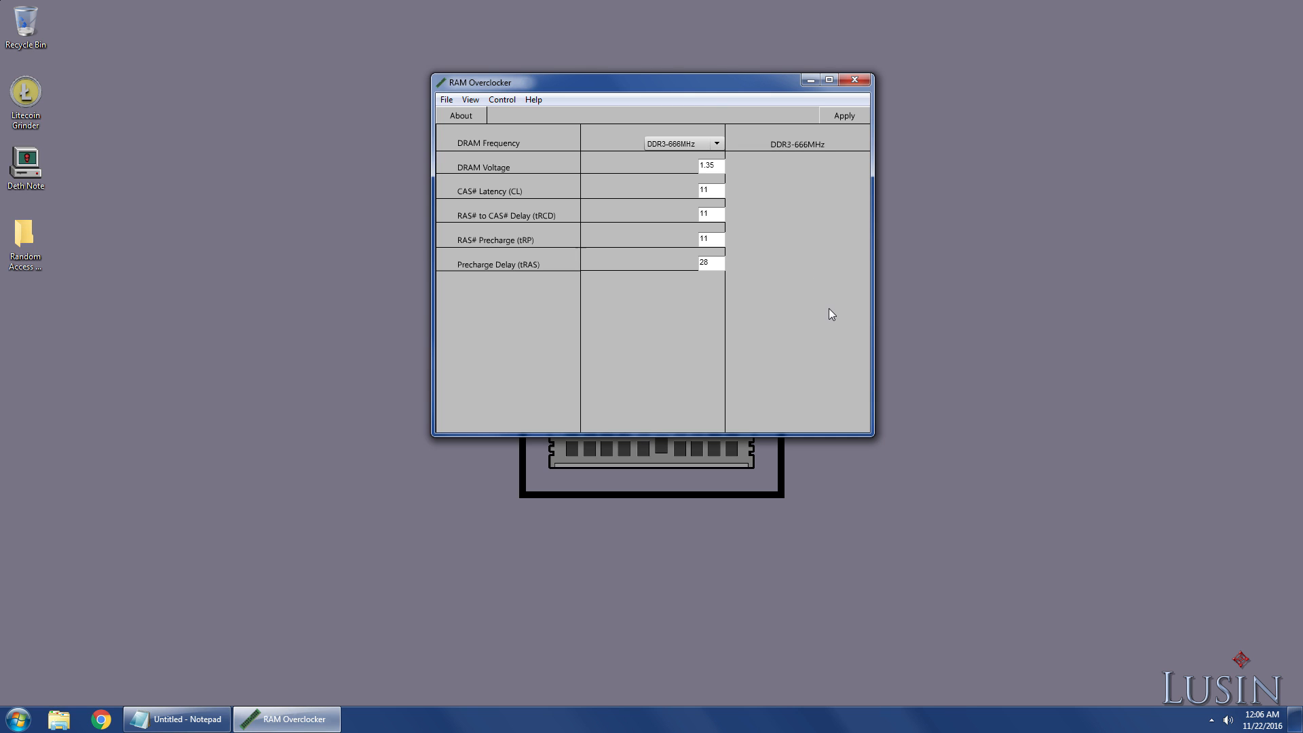
{"action": "mouse_move", "coordinate": [785, 281]}
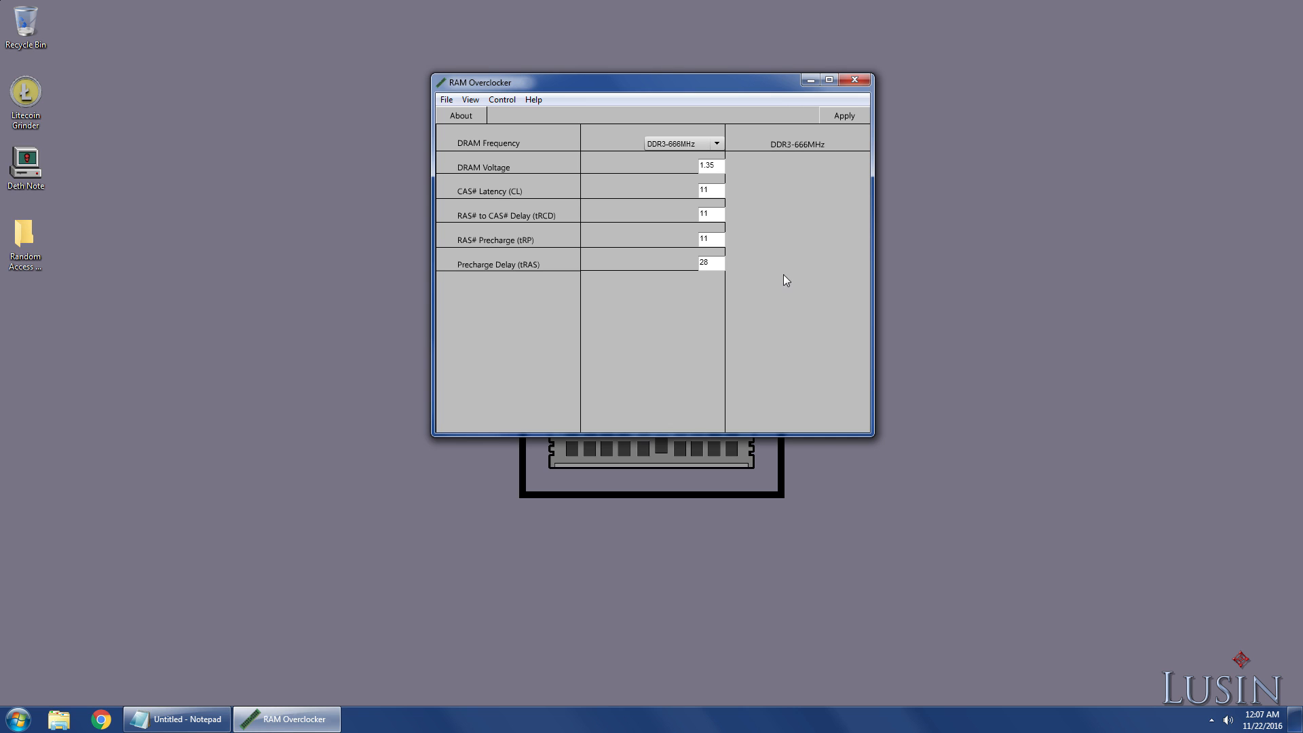
{"action": "left_click", "coordinate": [713, 143]}
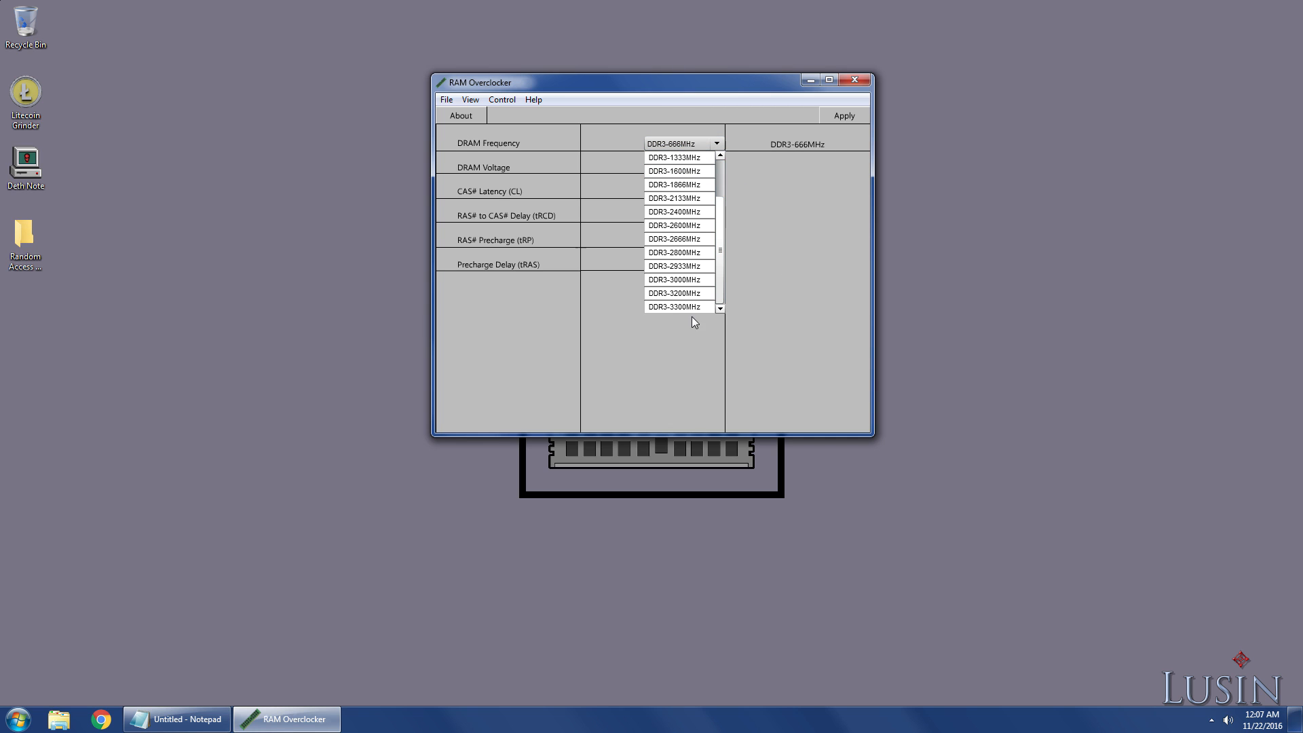
Step: Choose DDR3-3300MHz from the open frequency list
{"action": "left_click", "coordinate": [676, 306]}
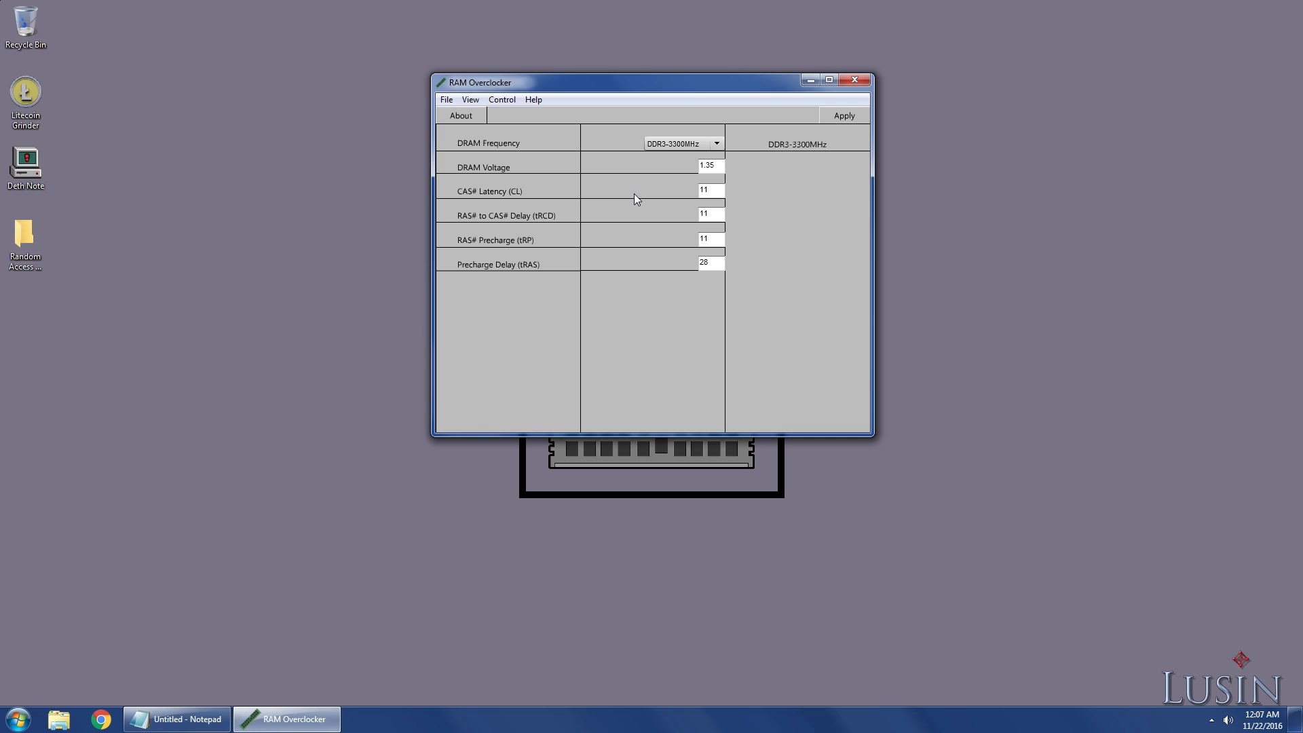
{"action": "mouse_move", "coordinate": [637, 198]}
{"action": "type", "text": "1.65"}
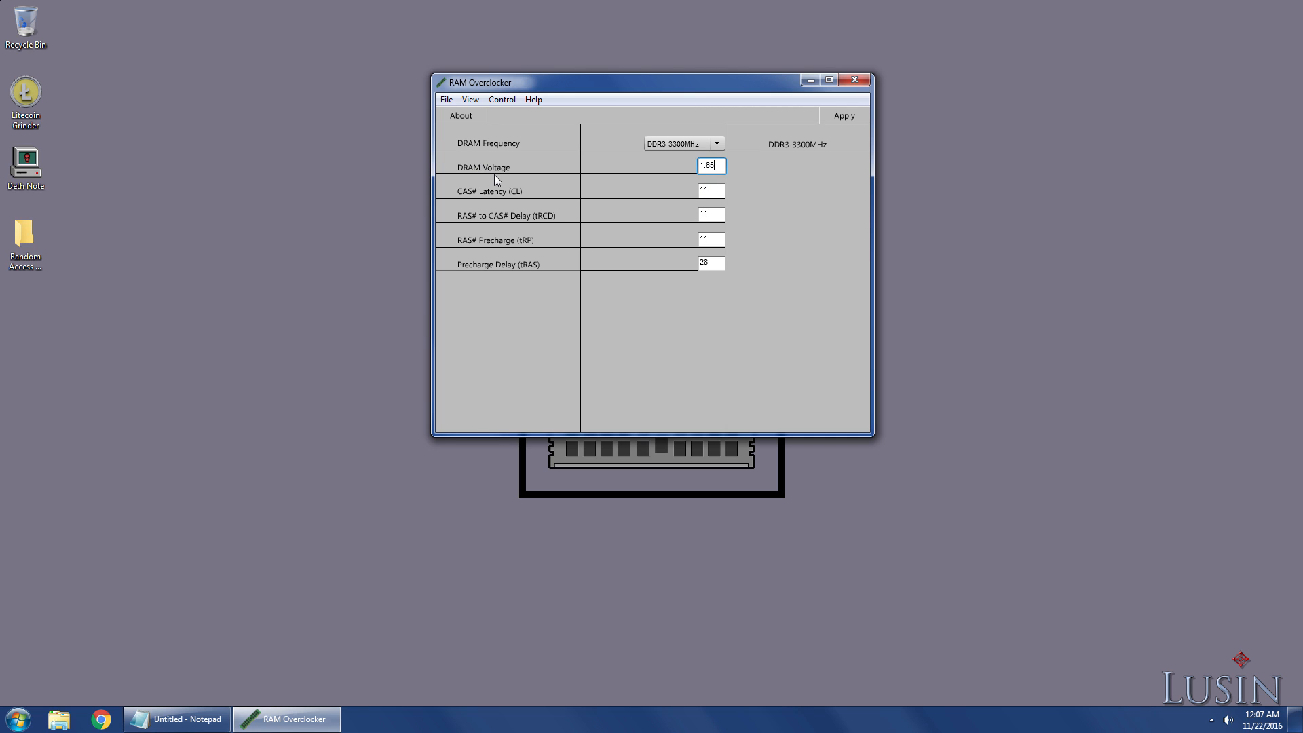
{"action": "mouse_move", "coordinate": [508, 196]}
{"action": "type", "text": "2.7"}
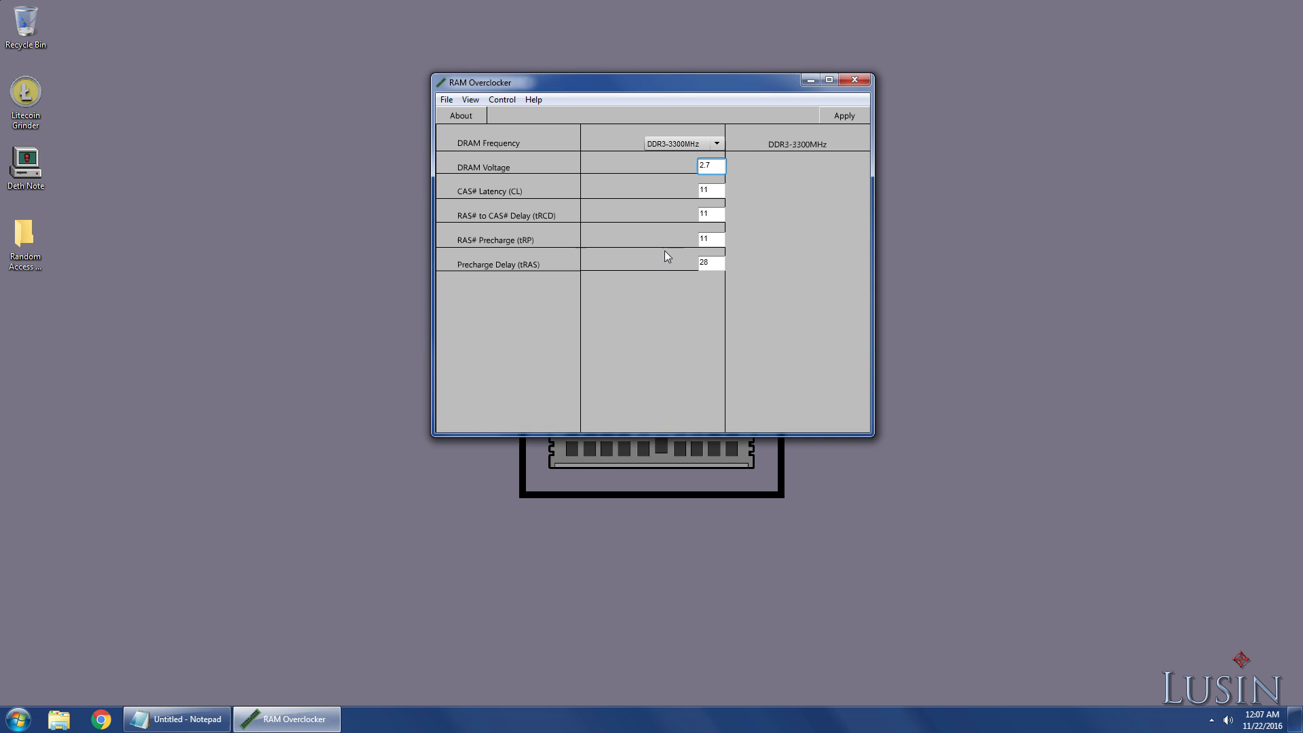
{"action": "mouse_move", "coordinate": [644, 281]}
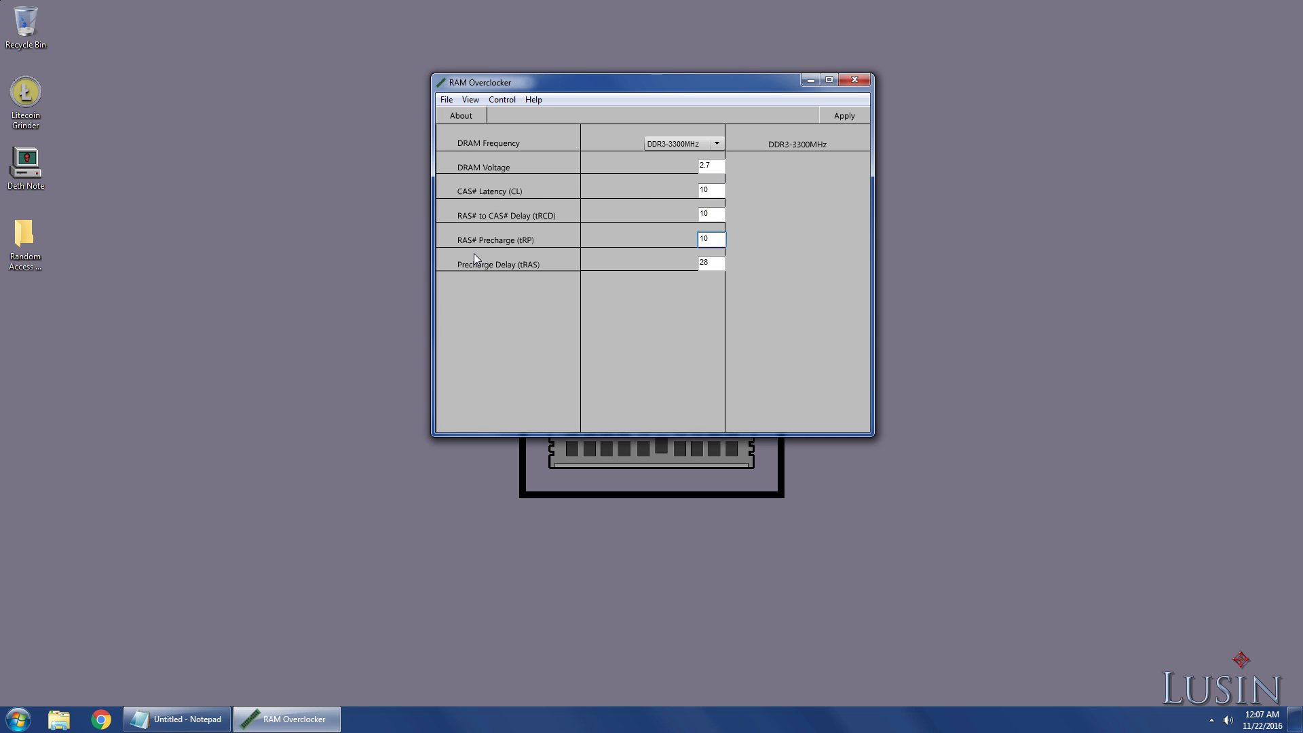
Step: Edit the CAS latency and tRCD timing boxes, then select the tRAS box
{"action": "left_click", "coordinate": [707, 240]}
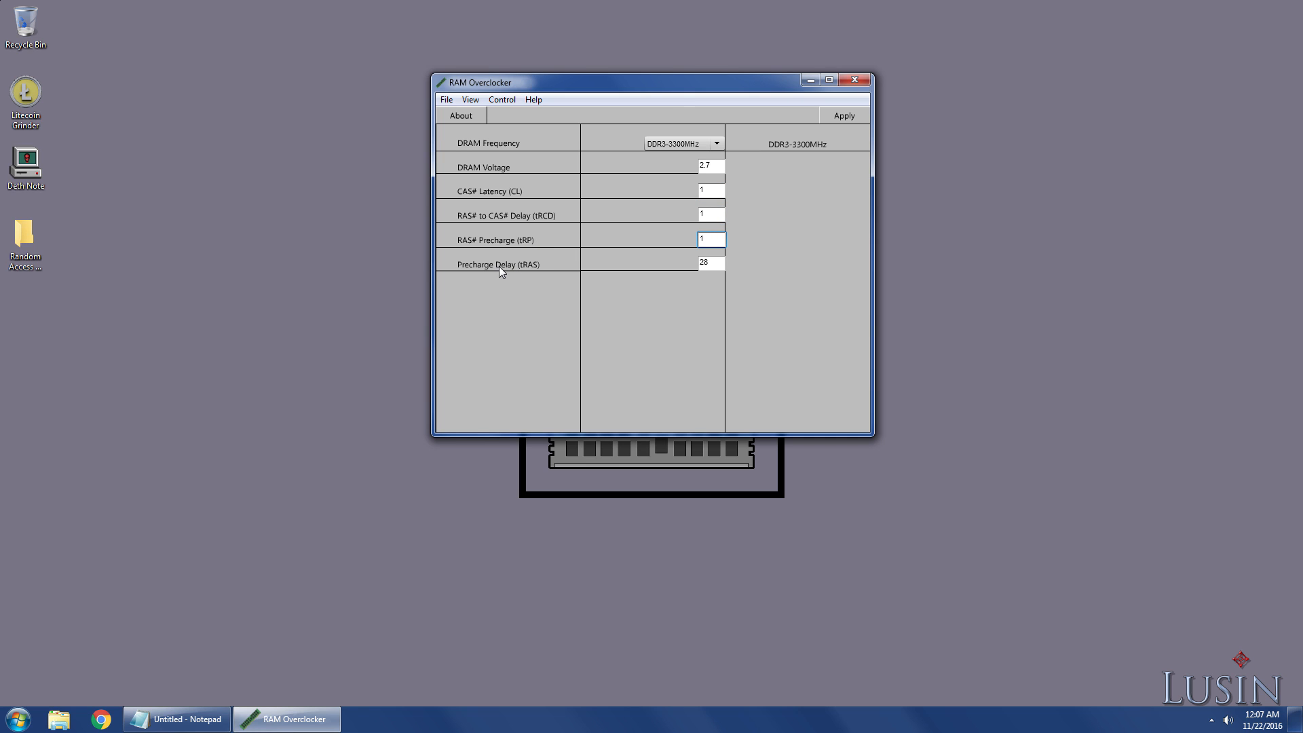
{"action": "mouse_move", "coordinate": [529, 417]}
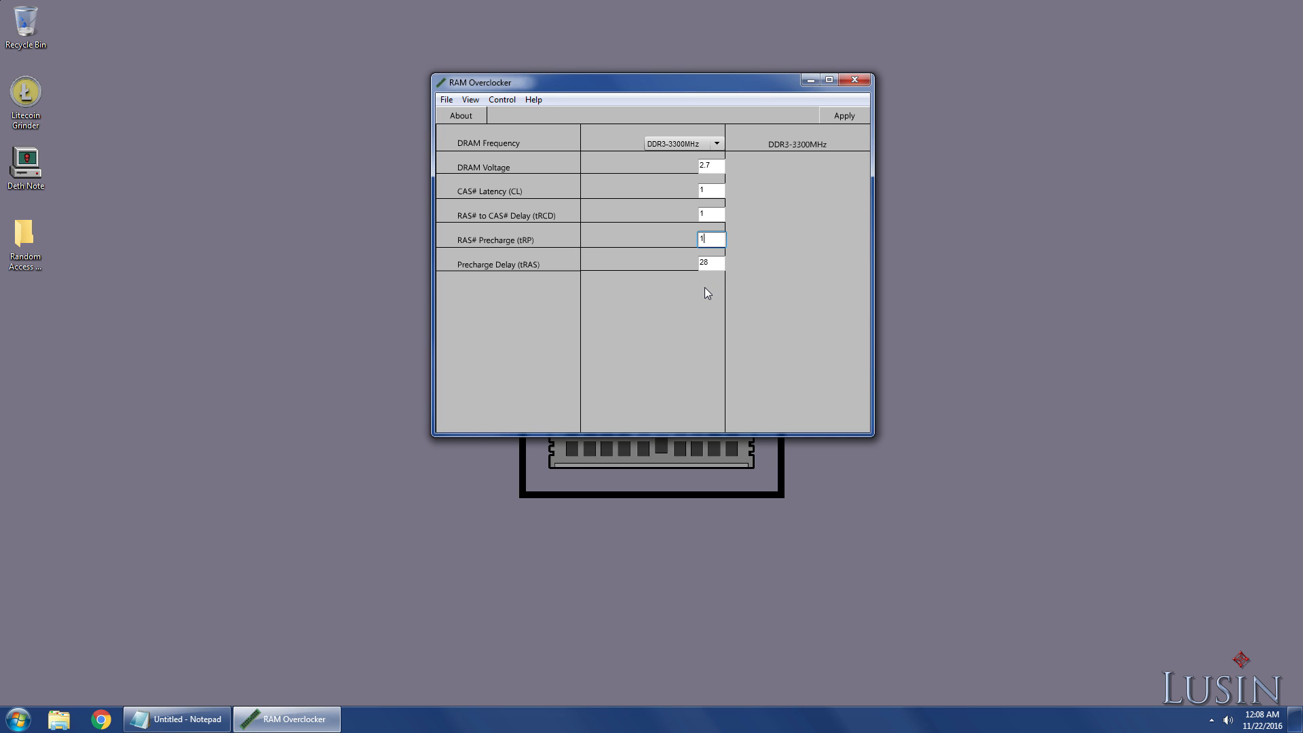
{"action": "left_click", "coordinate": [710, 213]}
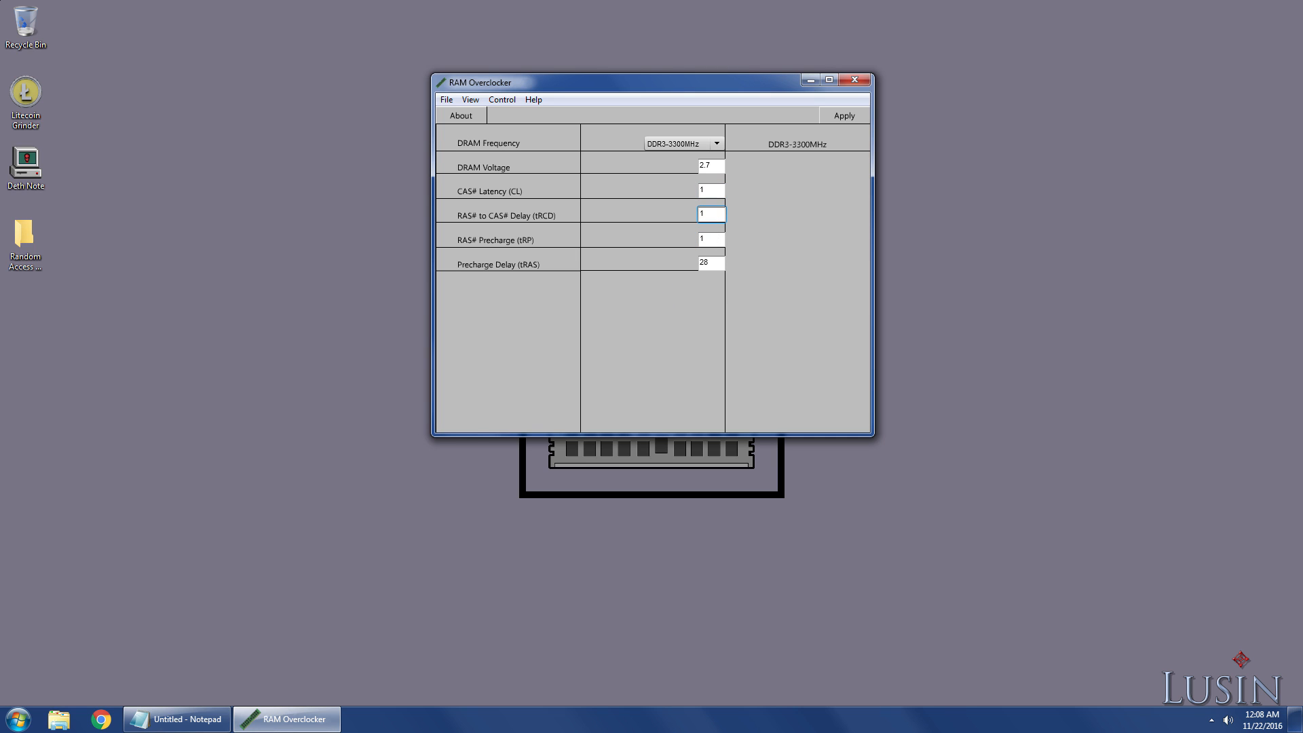
{"action": "left_click", "coordinate": [711, 239]}
{"action": "type", "text": "5"}
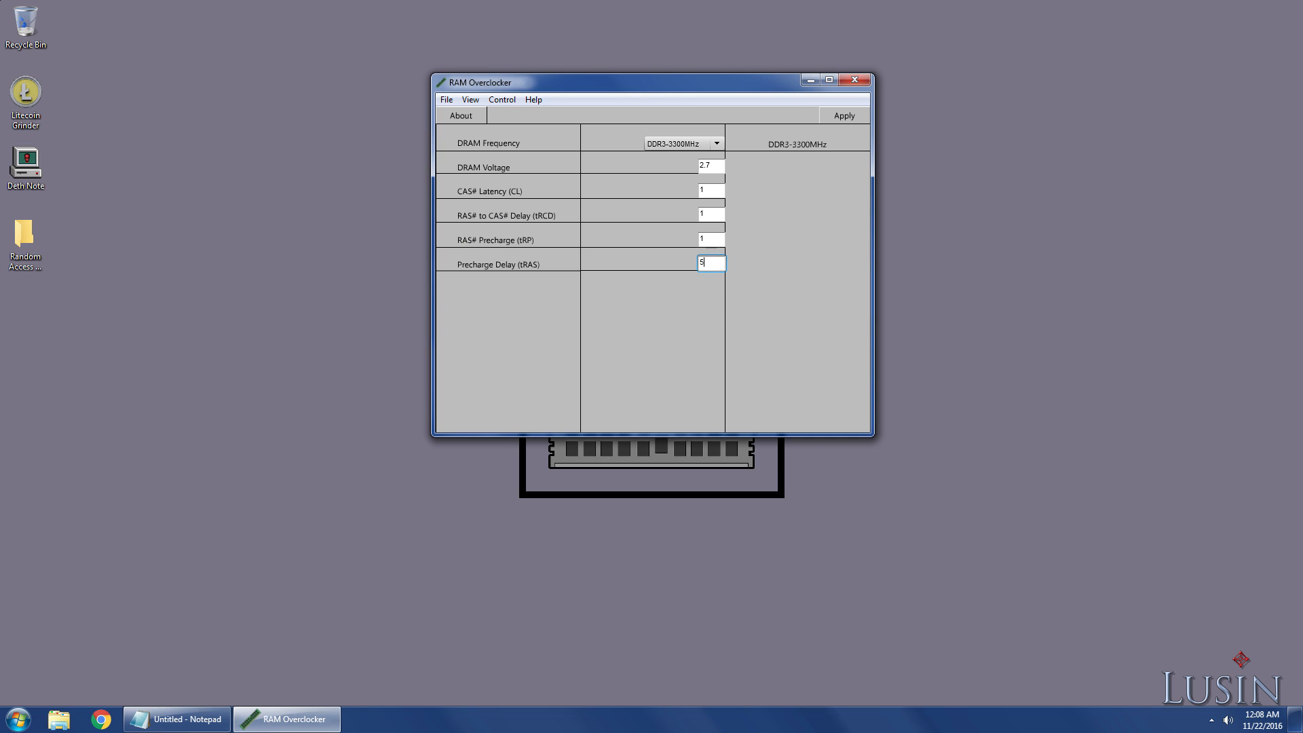
Step: Enter 1 for tRAS and apply DDR3-3300MHz, 2.7 V, 1-1-1-1 timings
{"action": "type", "text": "1"}
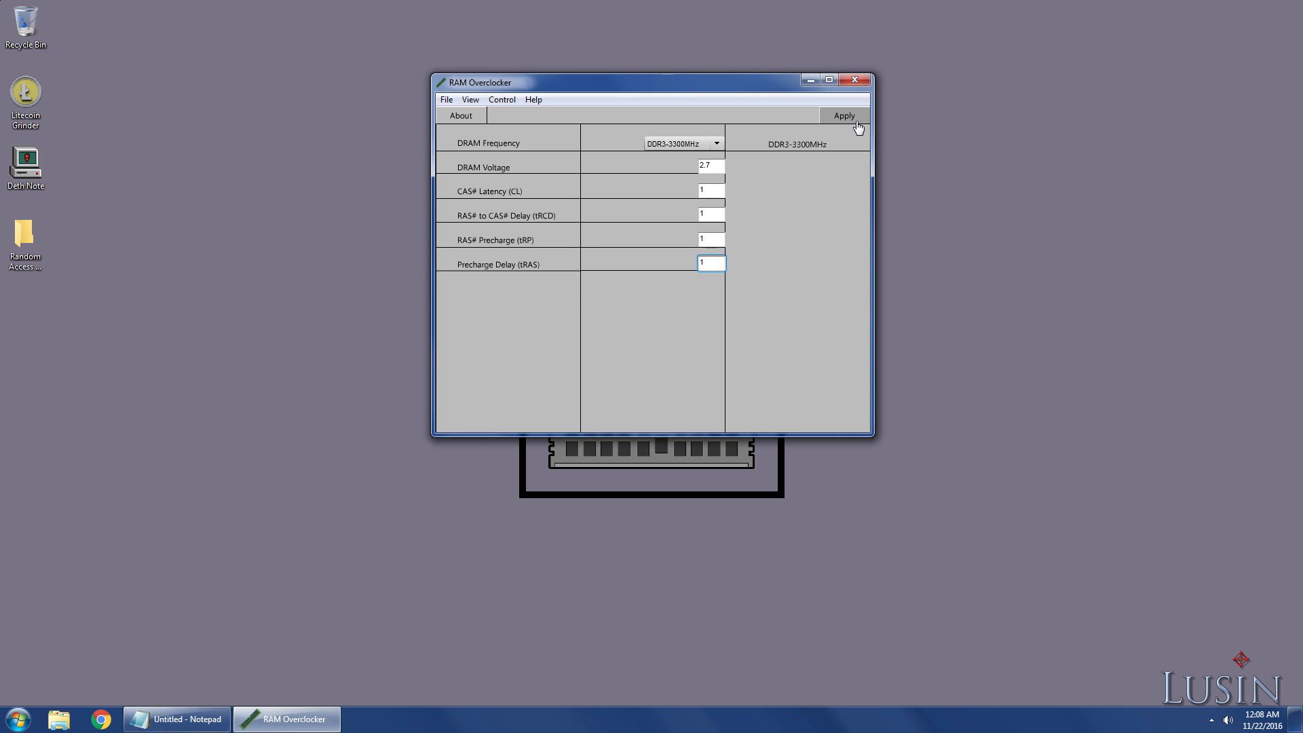
{"action": "left_click", "coordinate": [843, 116]}
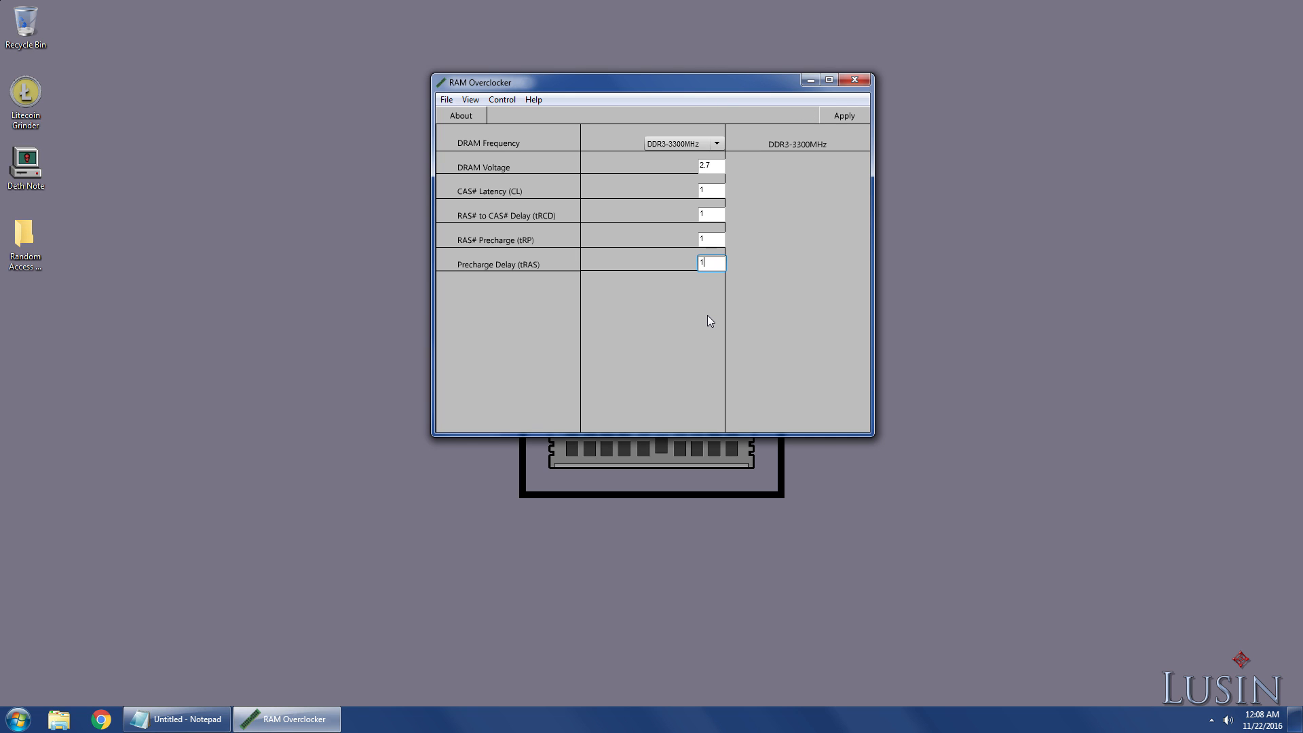
{"action": "mouse_move", "coordinate": [741, 393]}
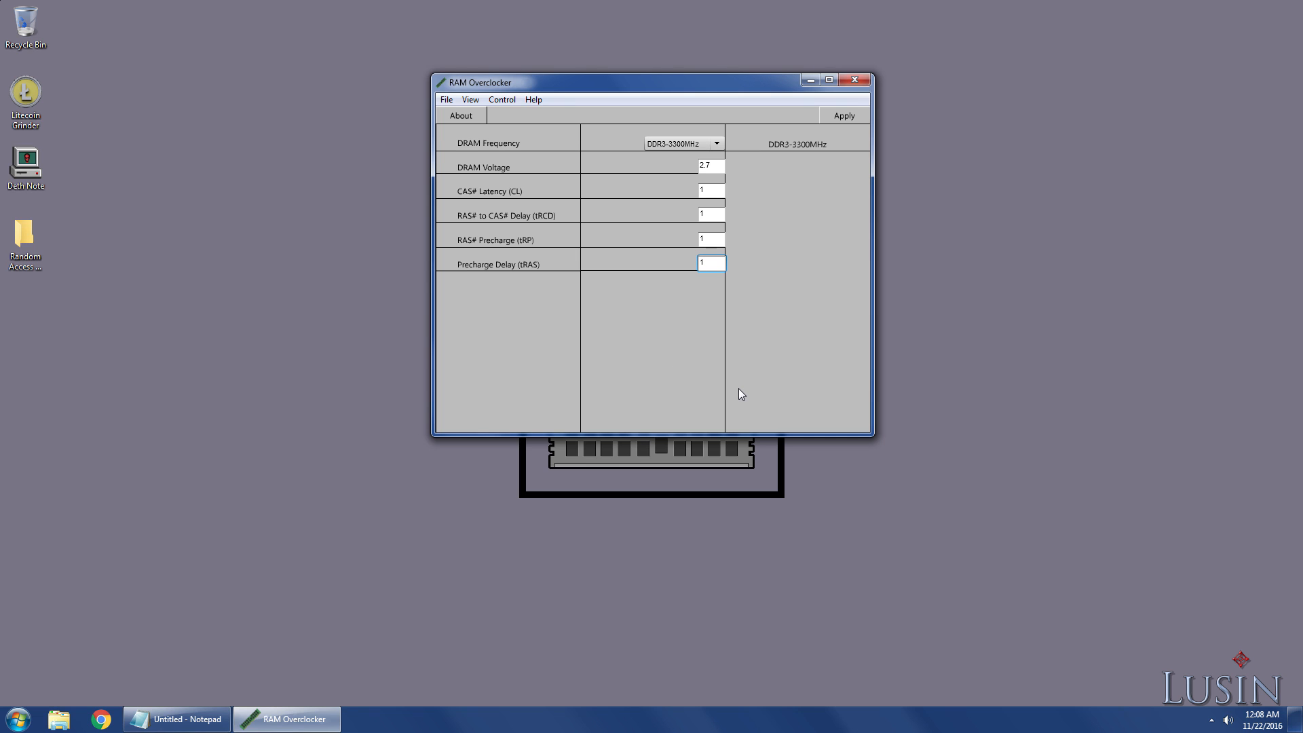